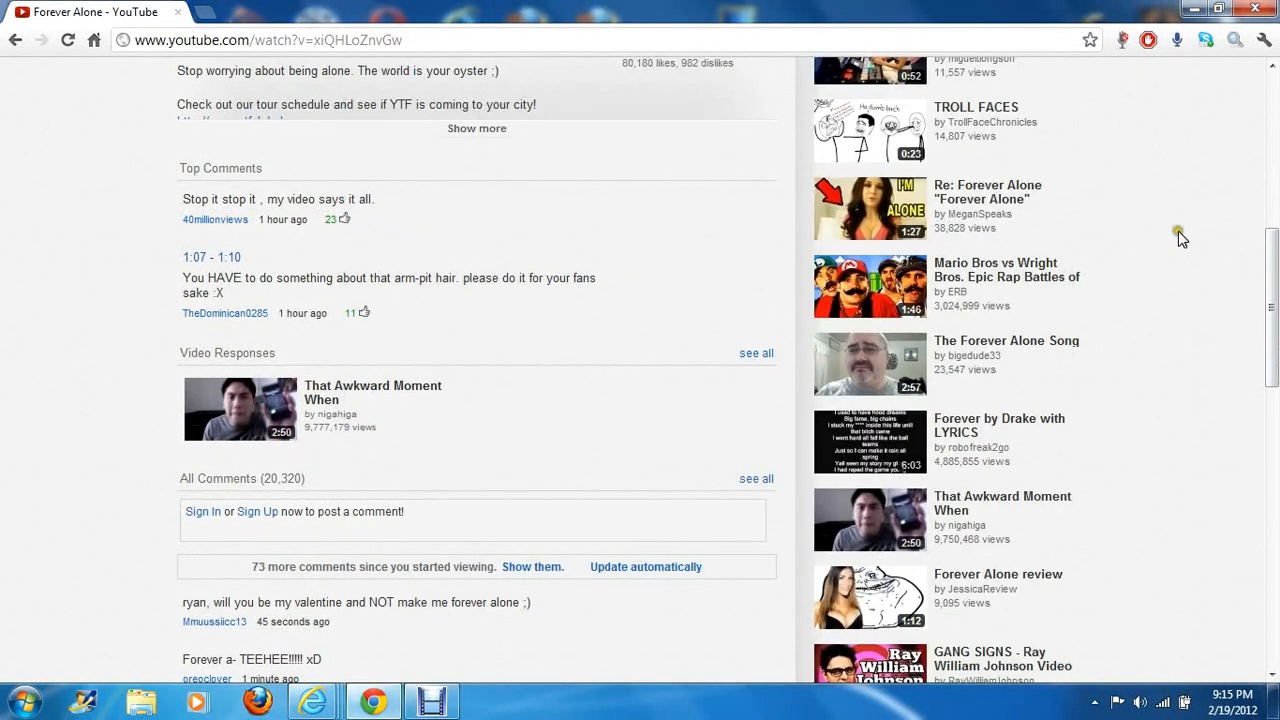
mouse_move(1200, 309)
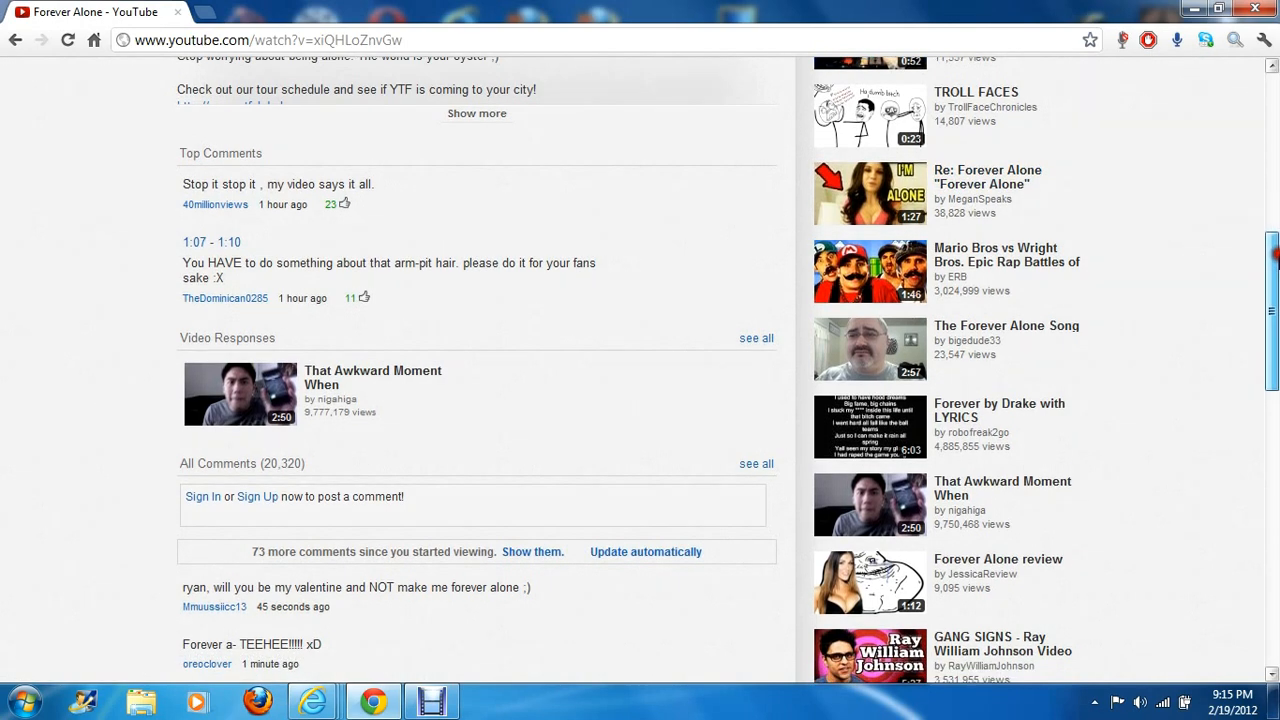
Scroll the Forever Alone page past Top Comments into the All Comments list.
scroll("down", 3)
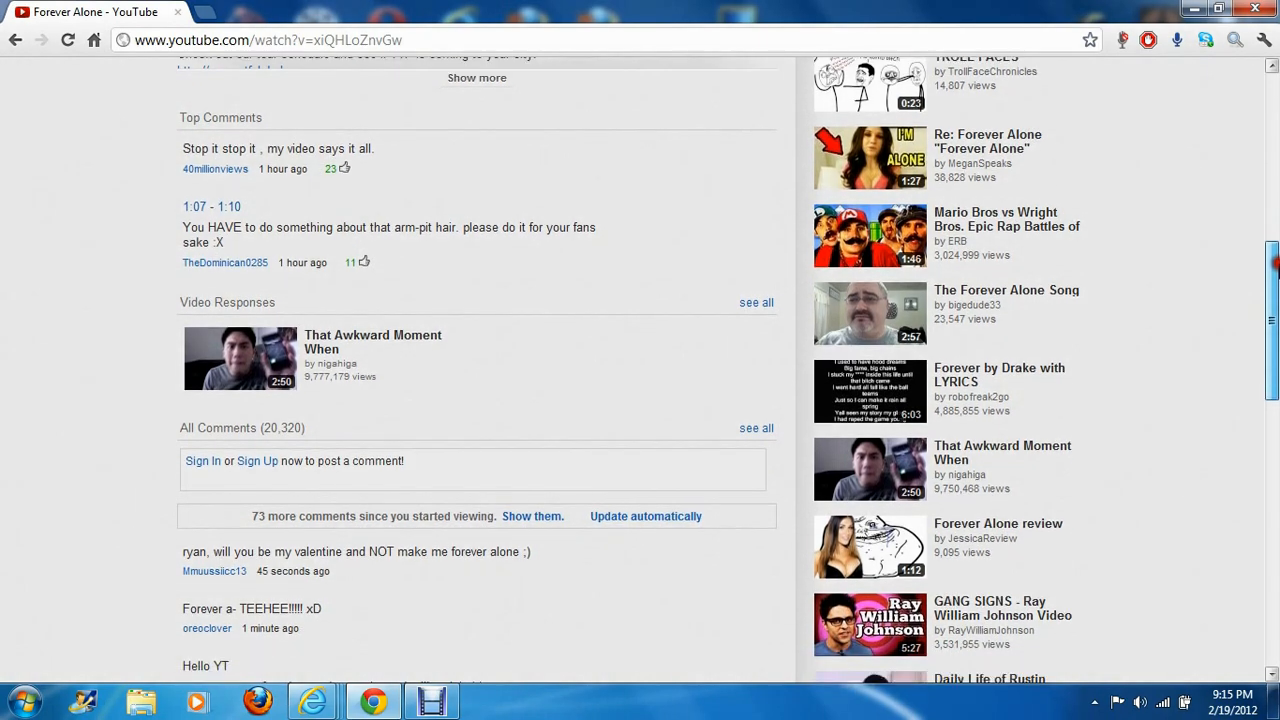
scroll("down", 3)
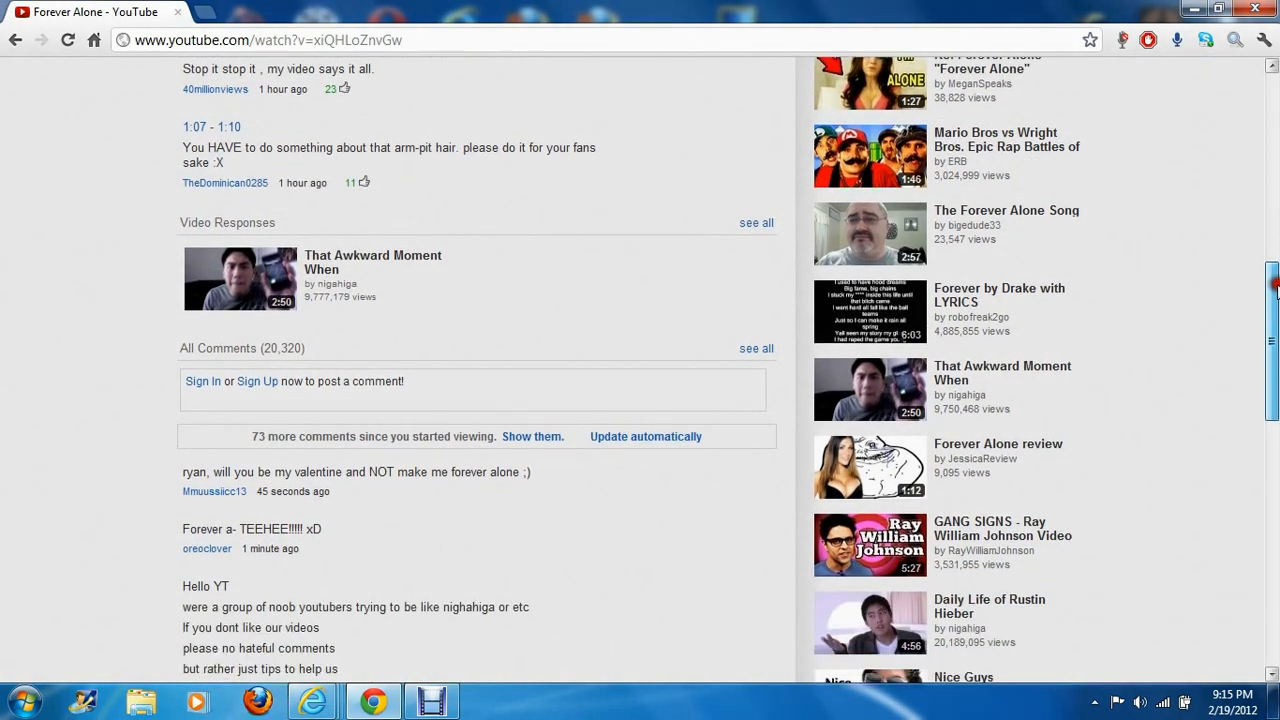
scroll("down", 3)
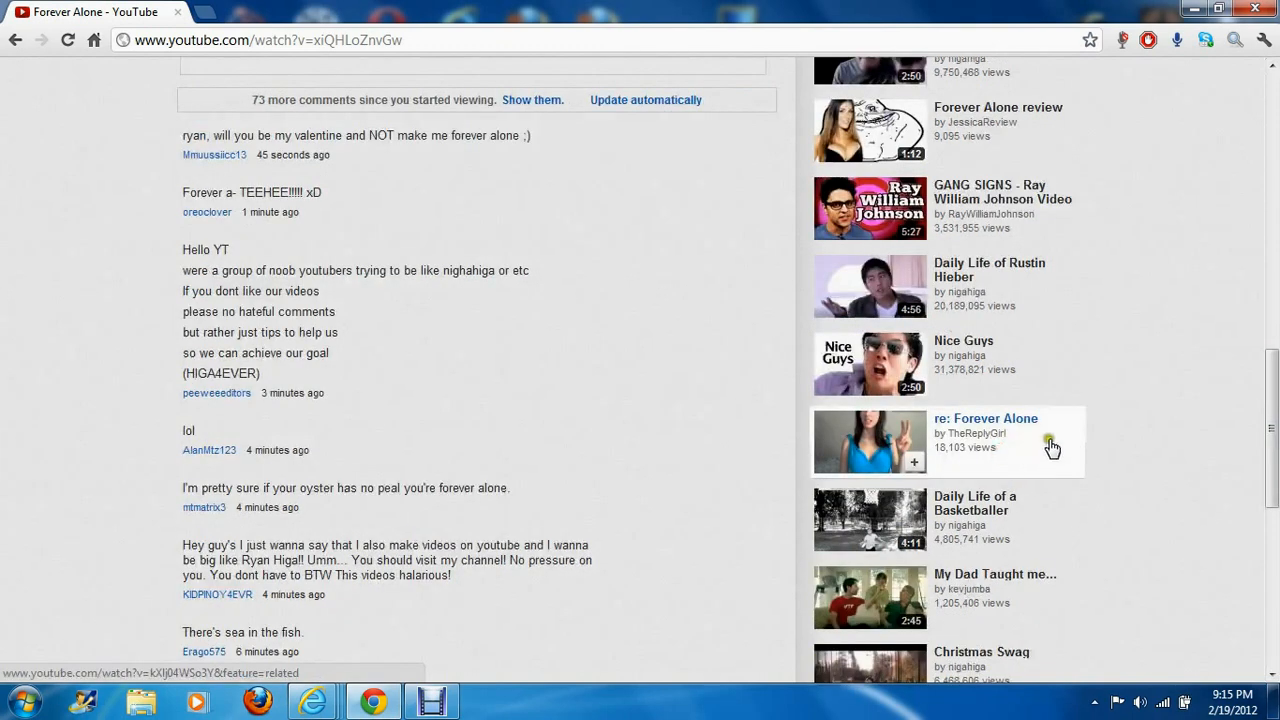
scroll("down", 3)
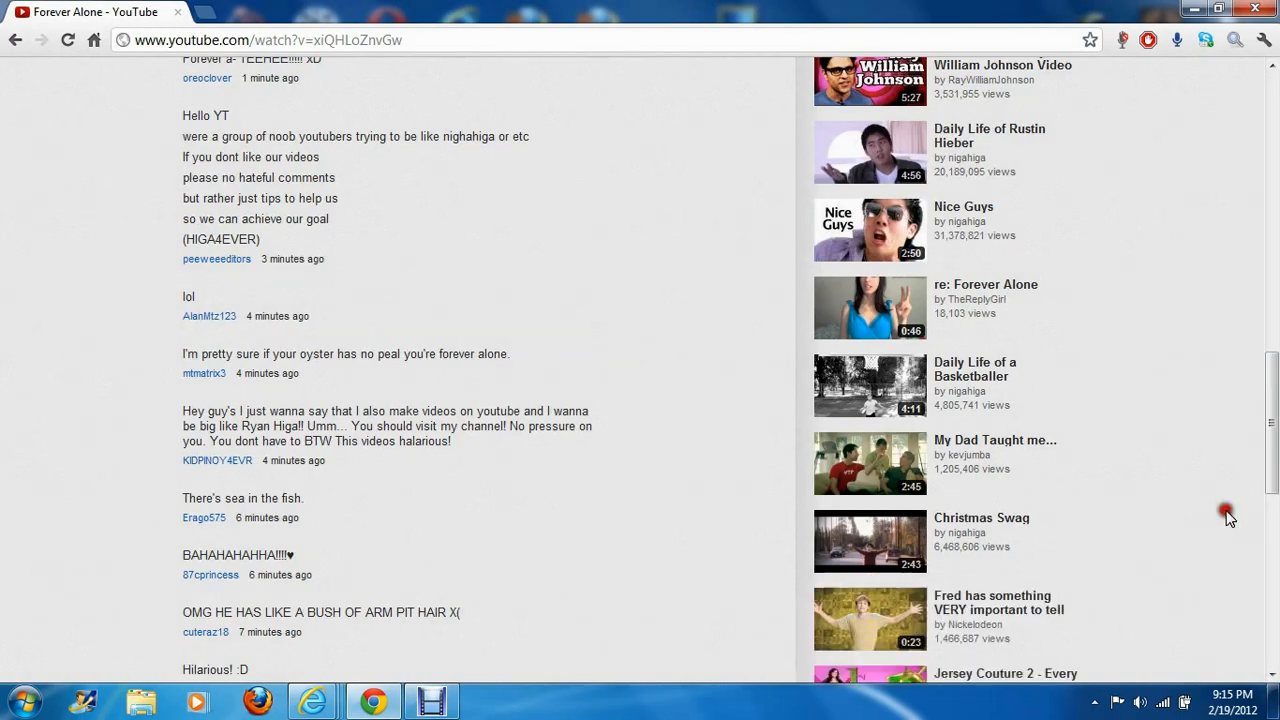
scroll("down", 3)
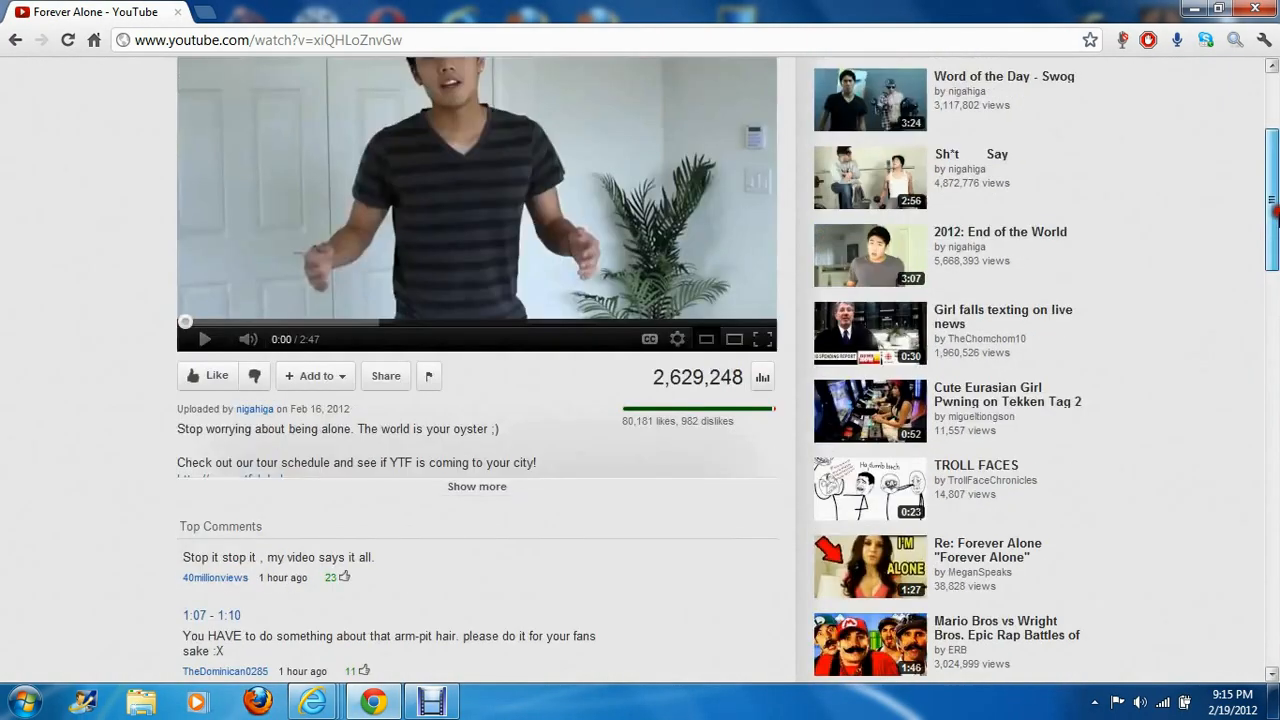
scroll("down", 3)
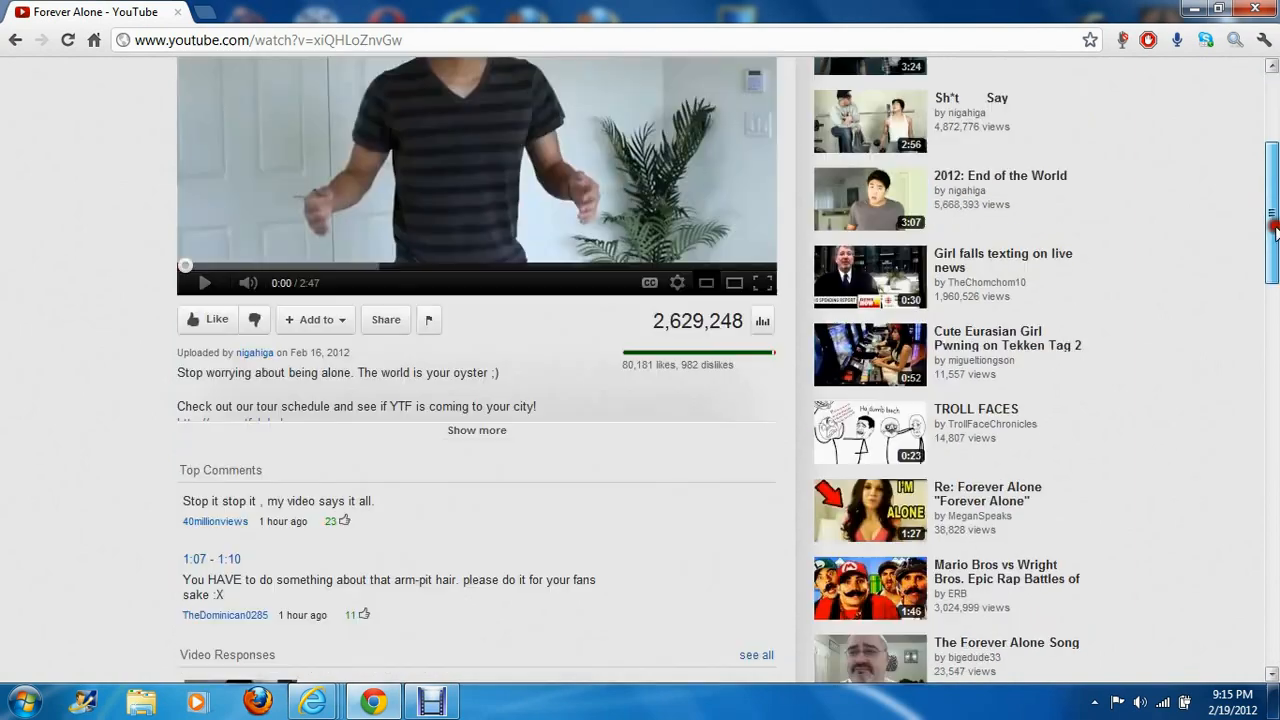
scroll("down", 3)
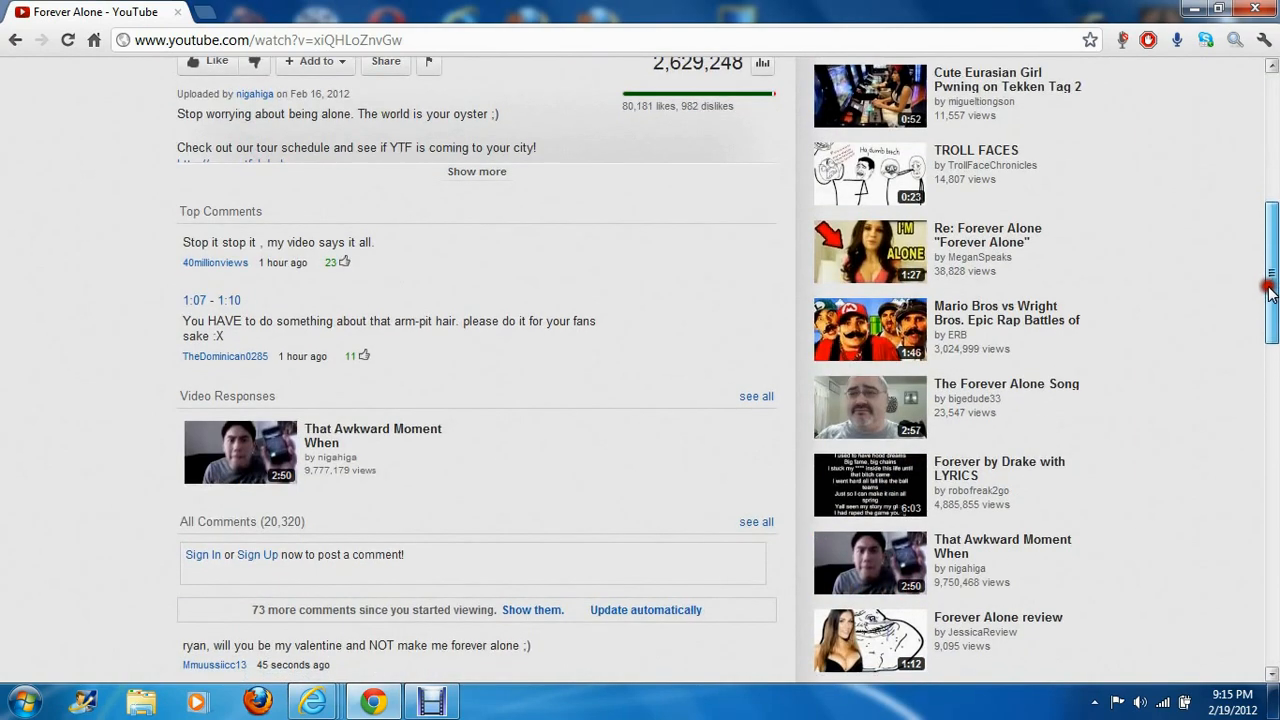
scroll("down", 3)
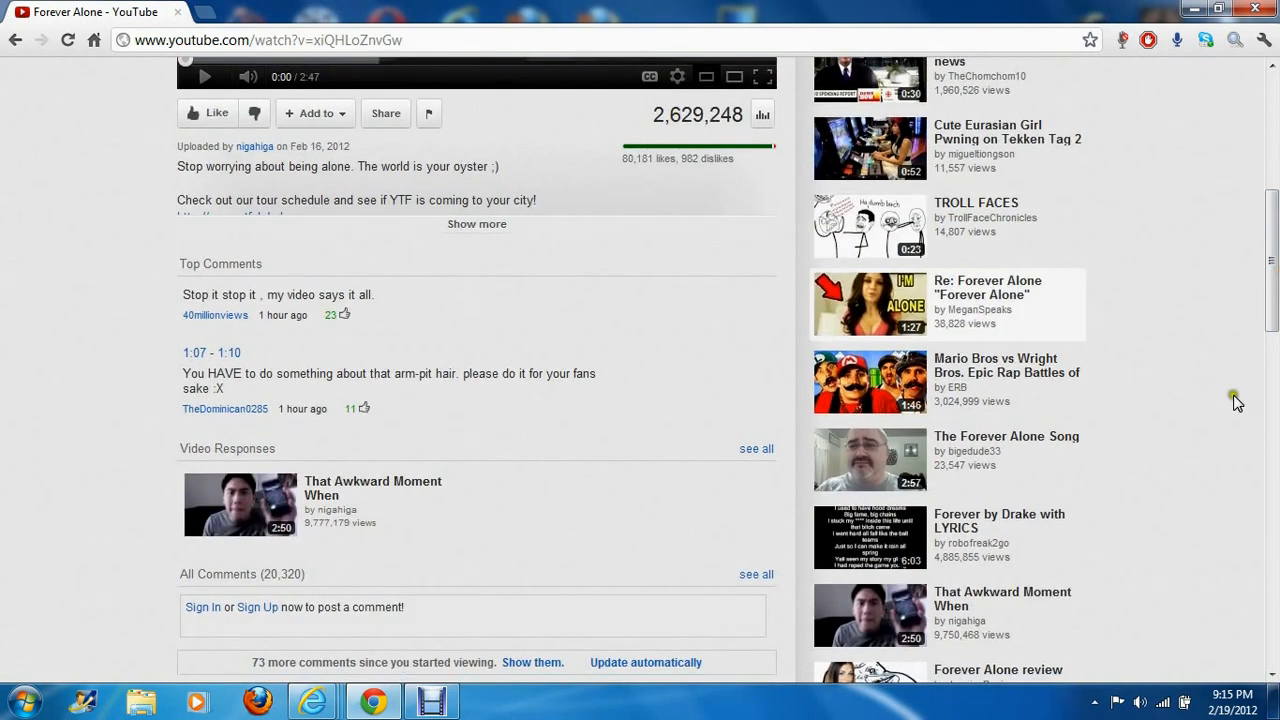
scroll("down", 3)
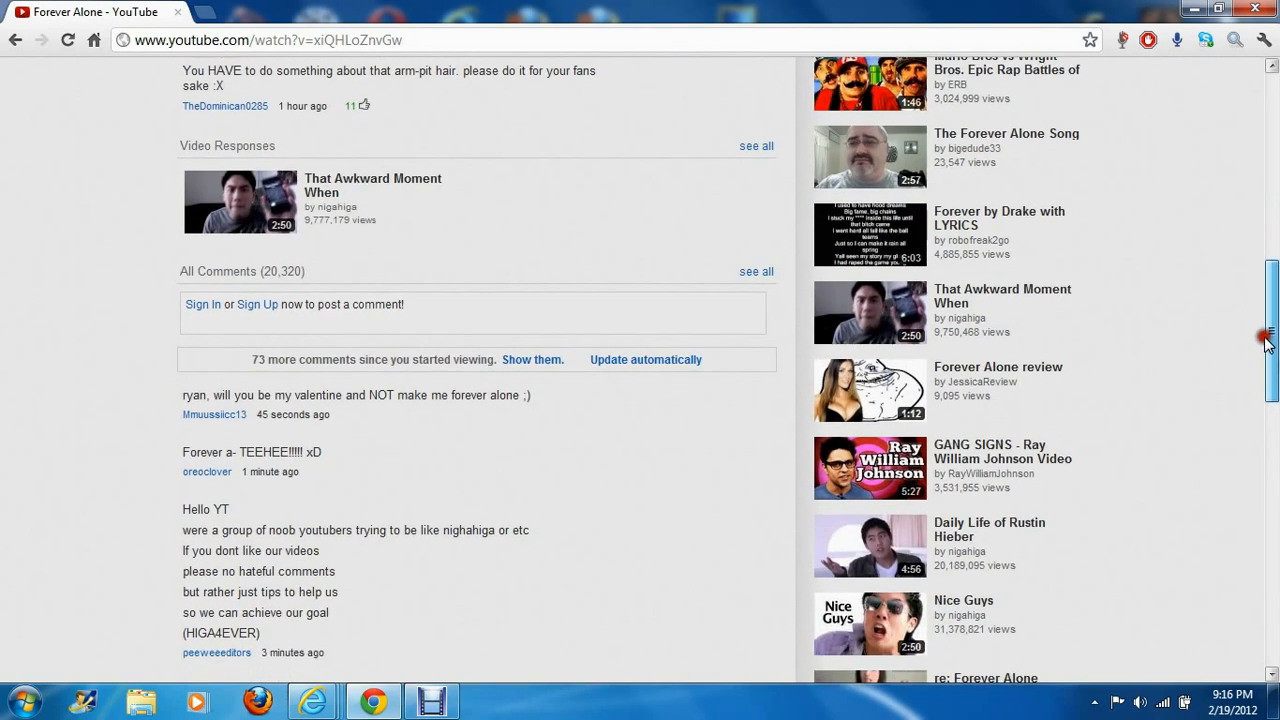
scroll("down", 3)
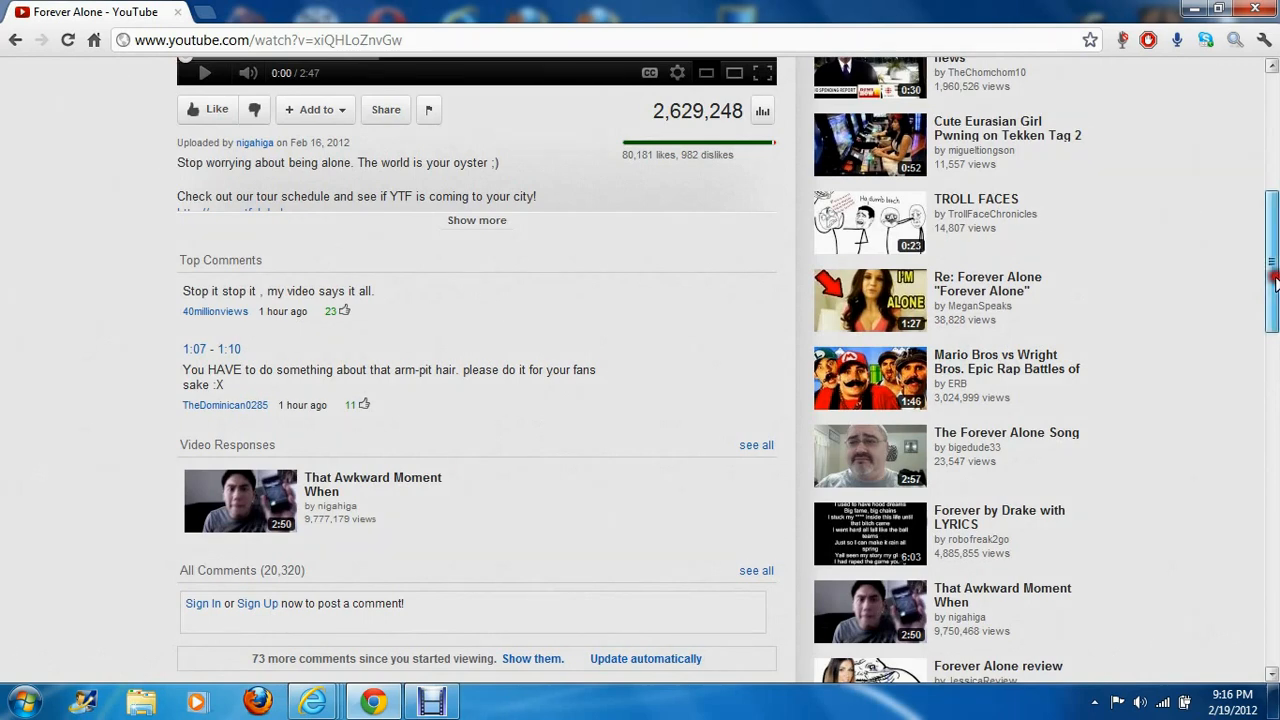
scroll("down", 3)
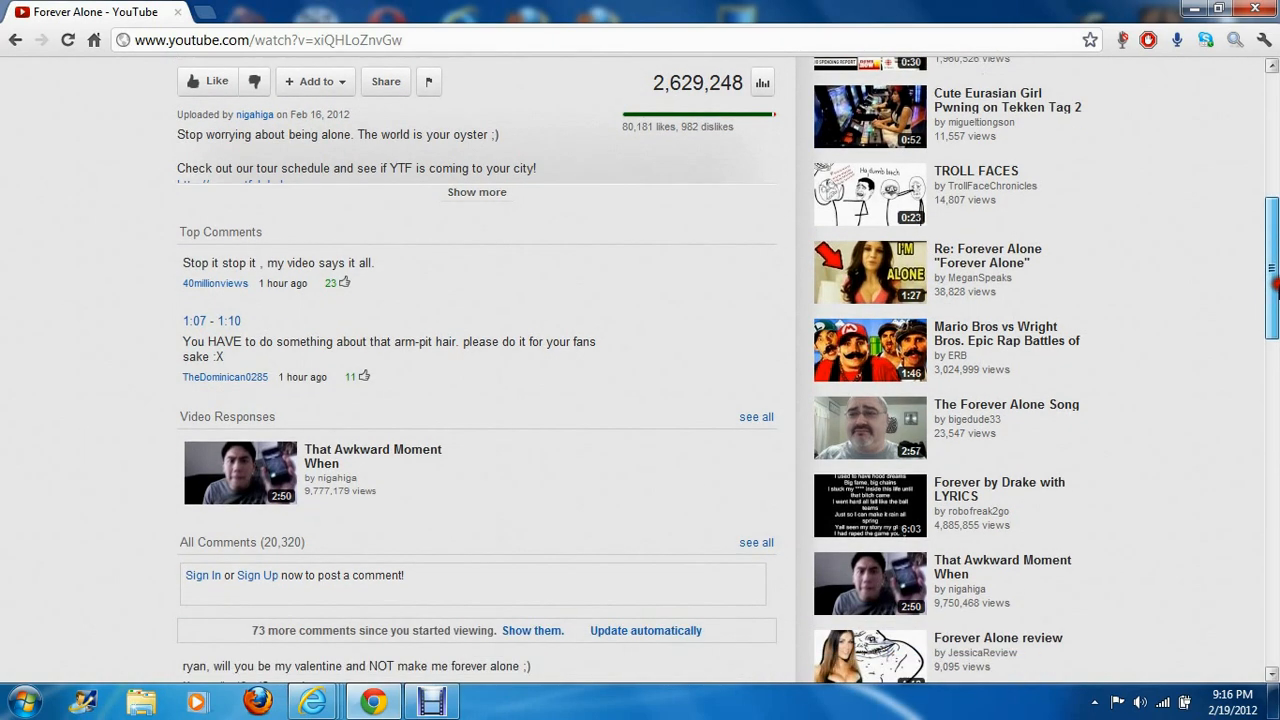
scroll("down", 3)
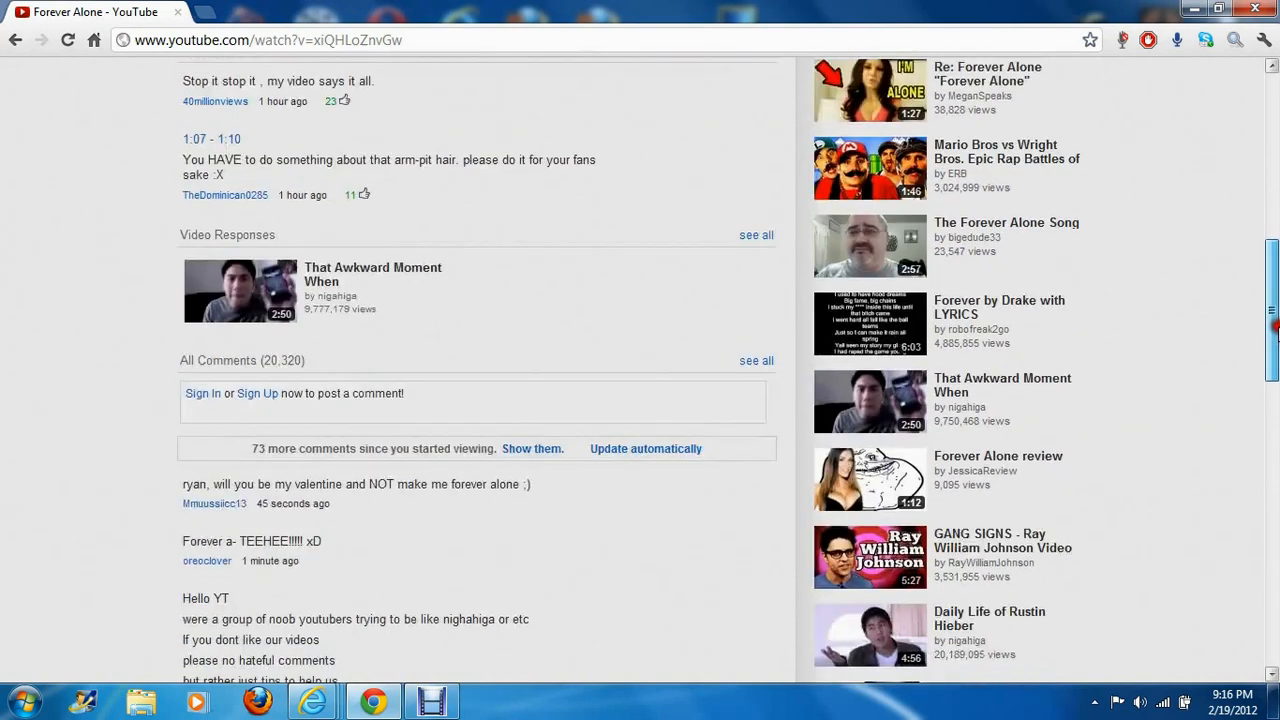
scroll("down", 3)
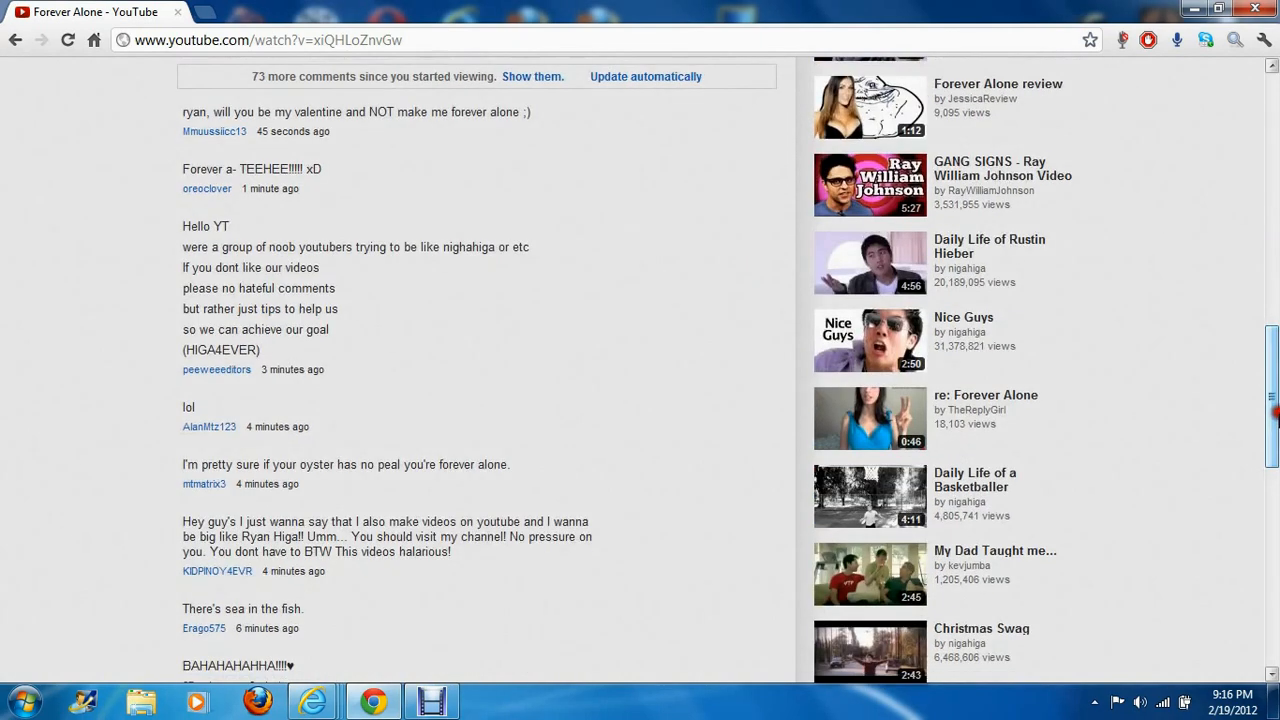
mouse_move(1030, 405)
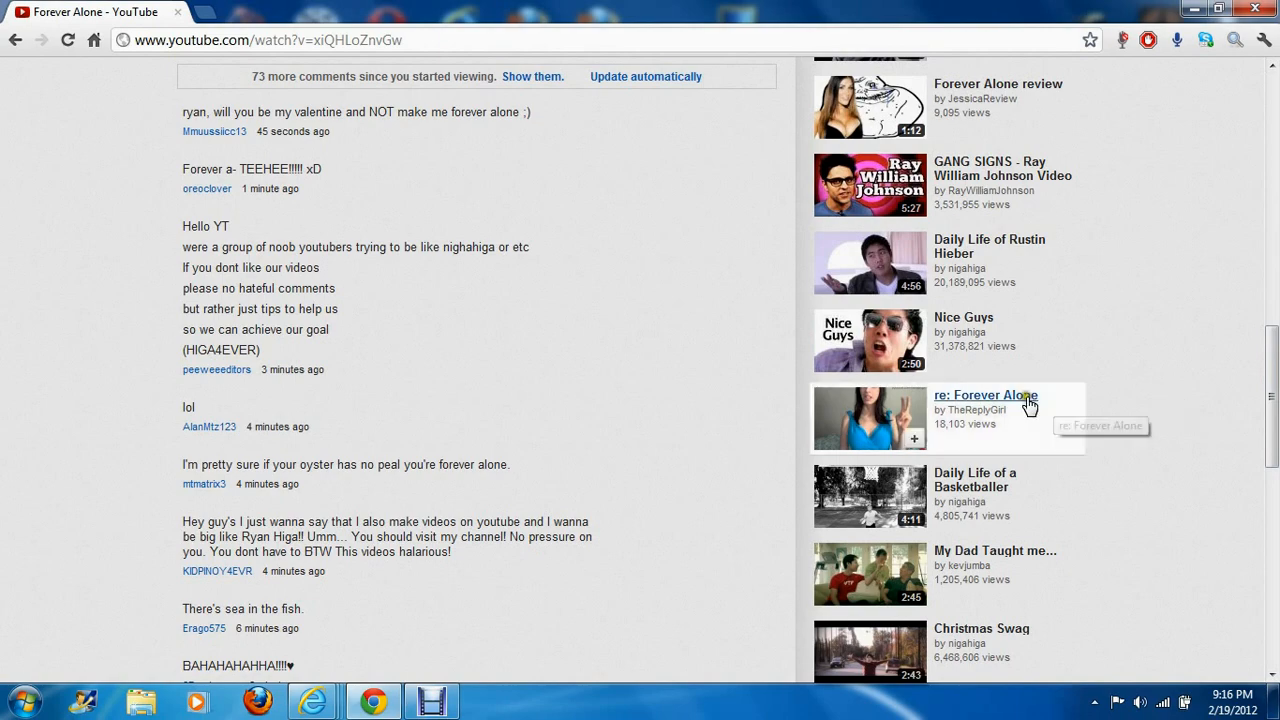
scroll("down", 3)
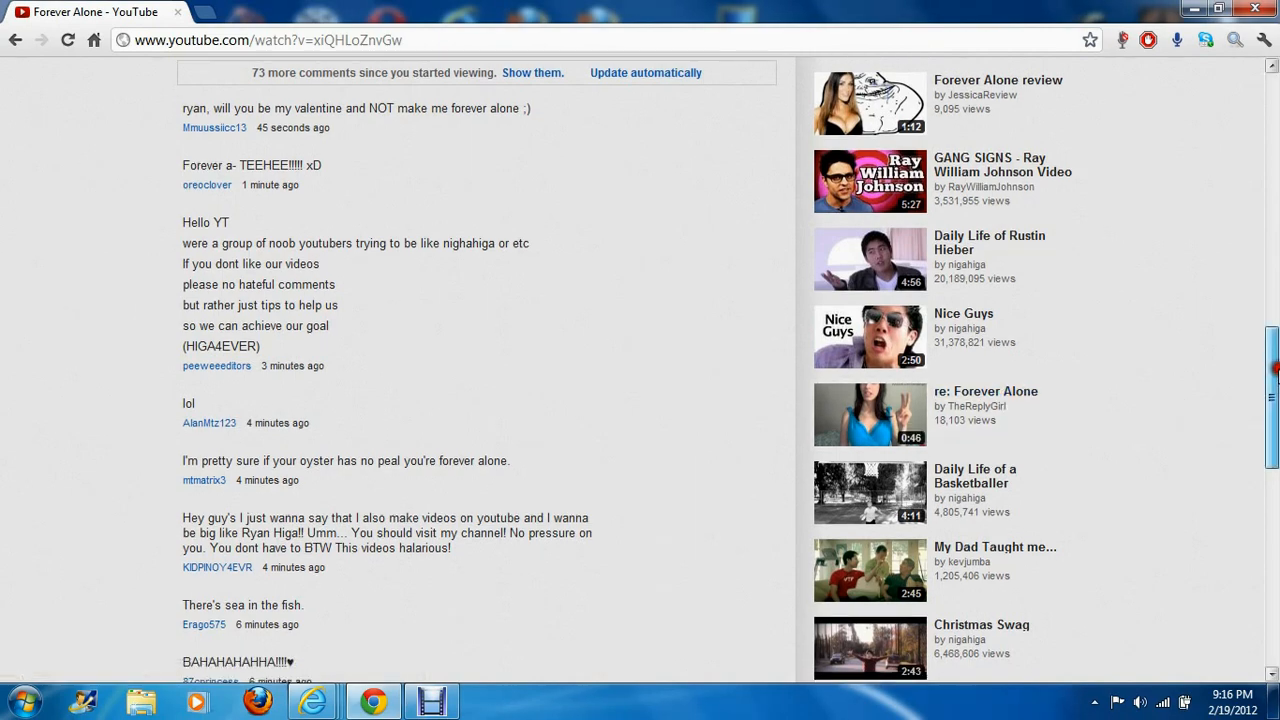
scroll("down", 3)
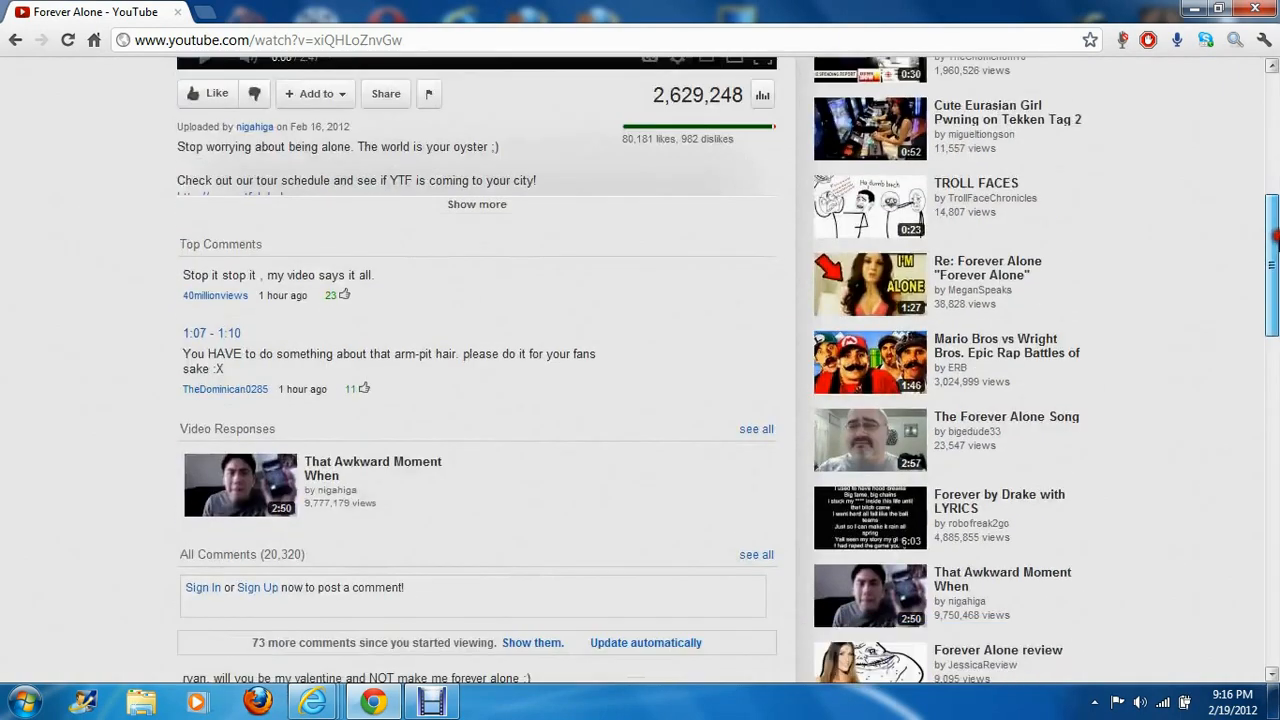
scroll("down", 3)
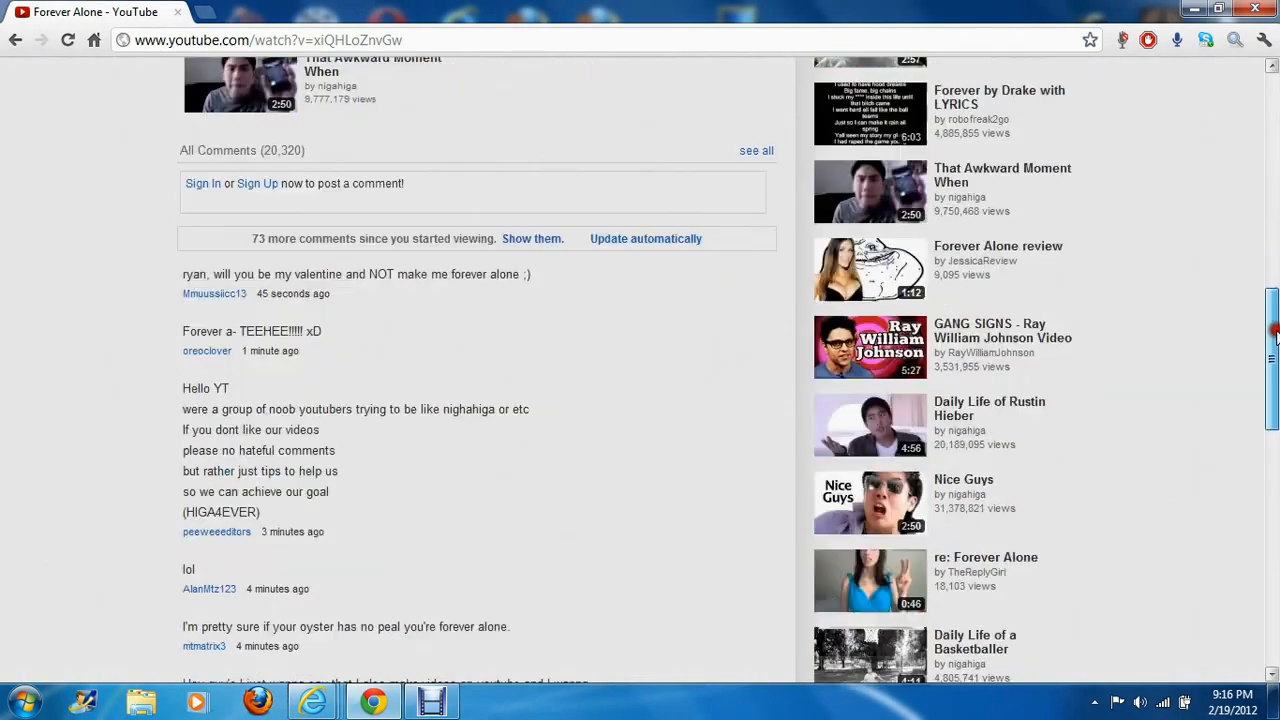
scroll("down", 3)
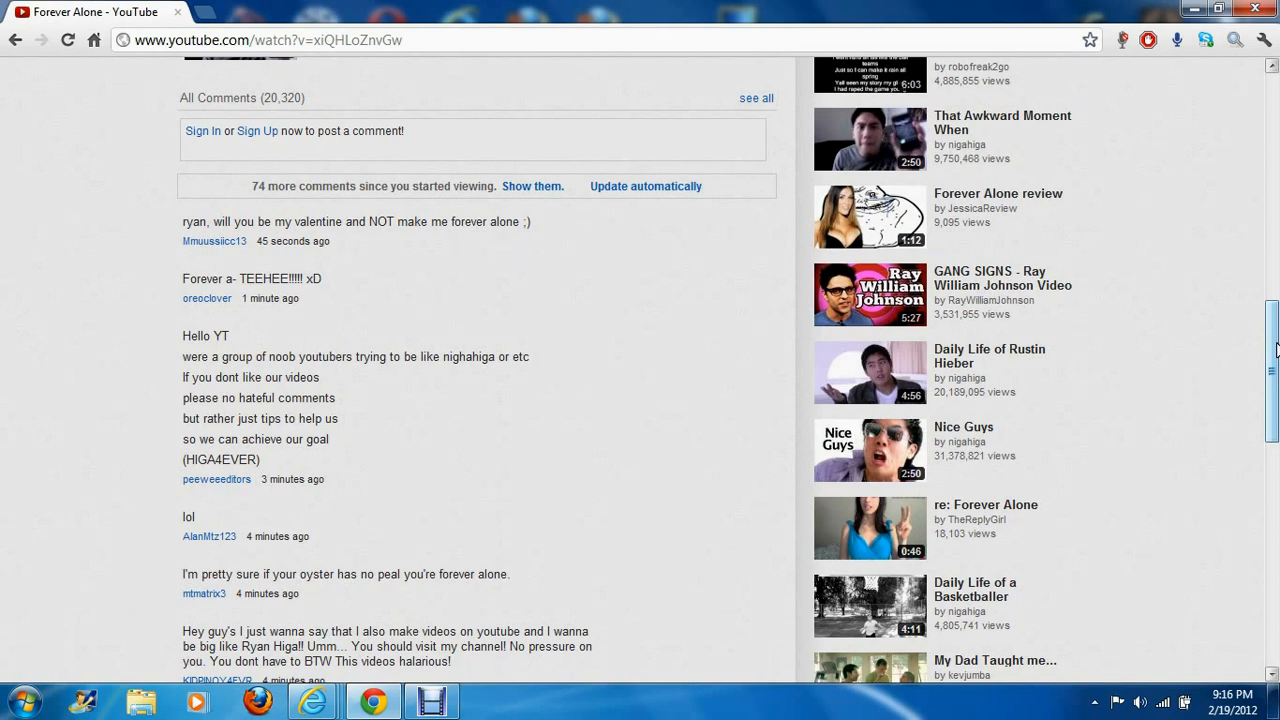
scroll("down", 3)
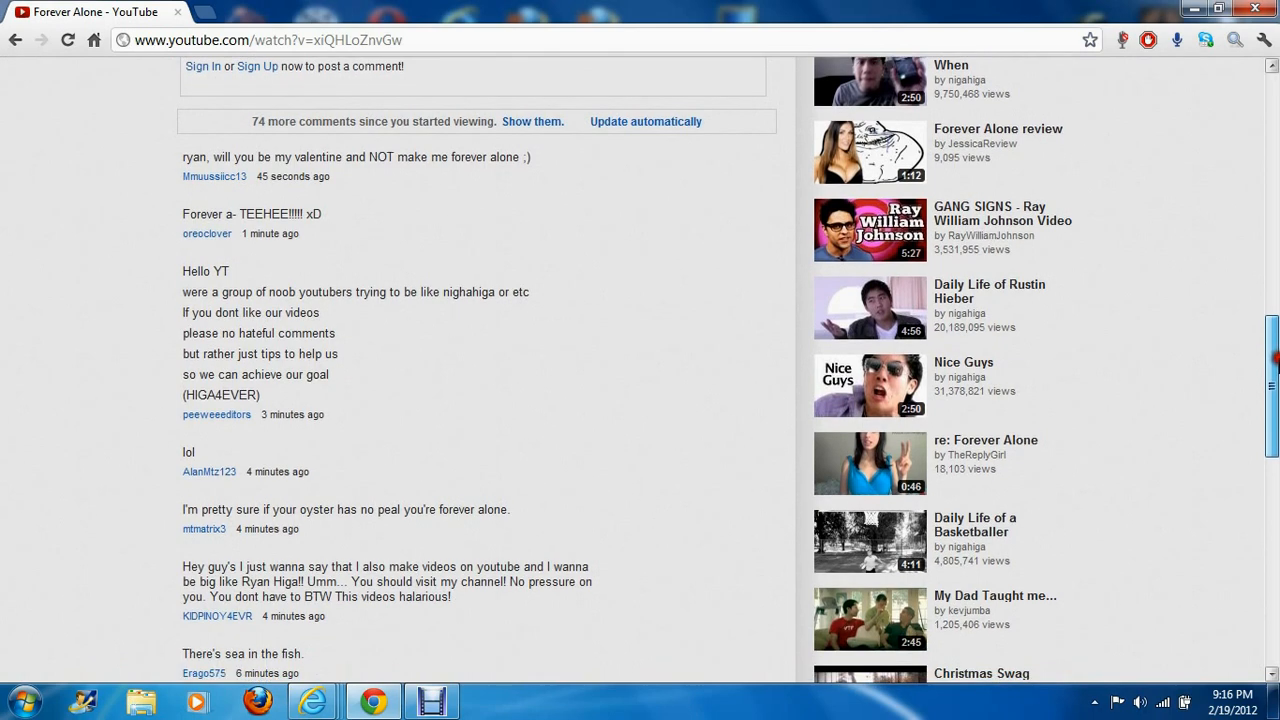
scroll("down", 3)
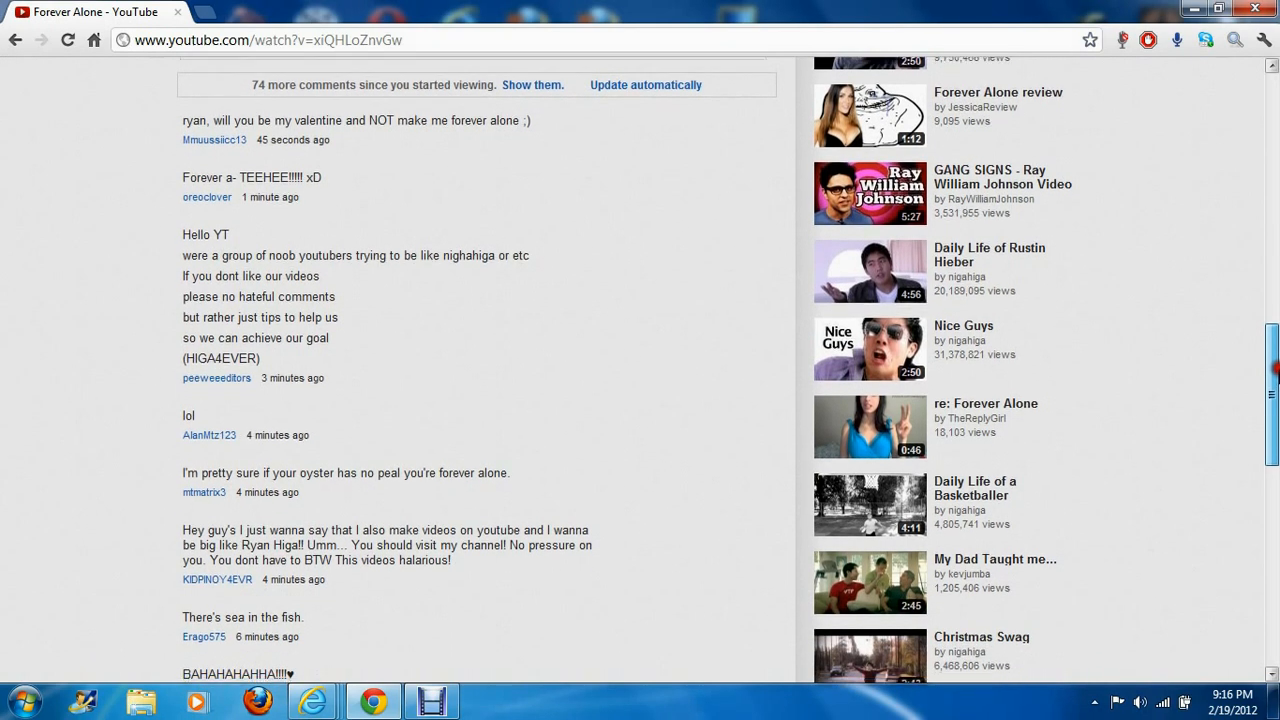
scroll("down", 3)
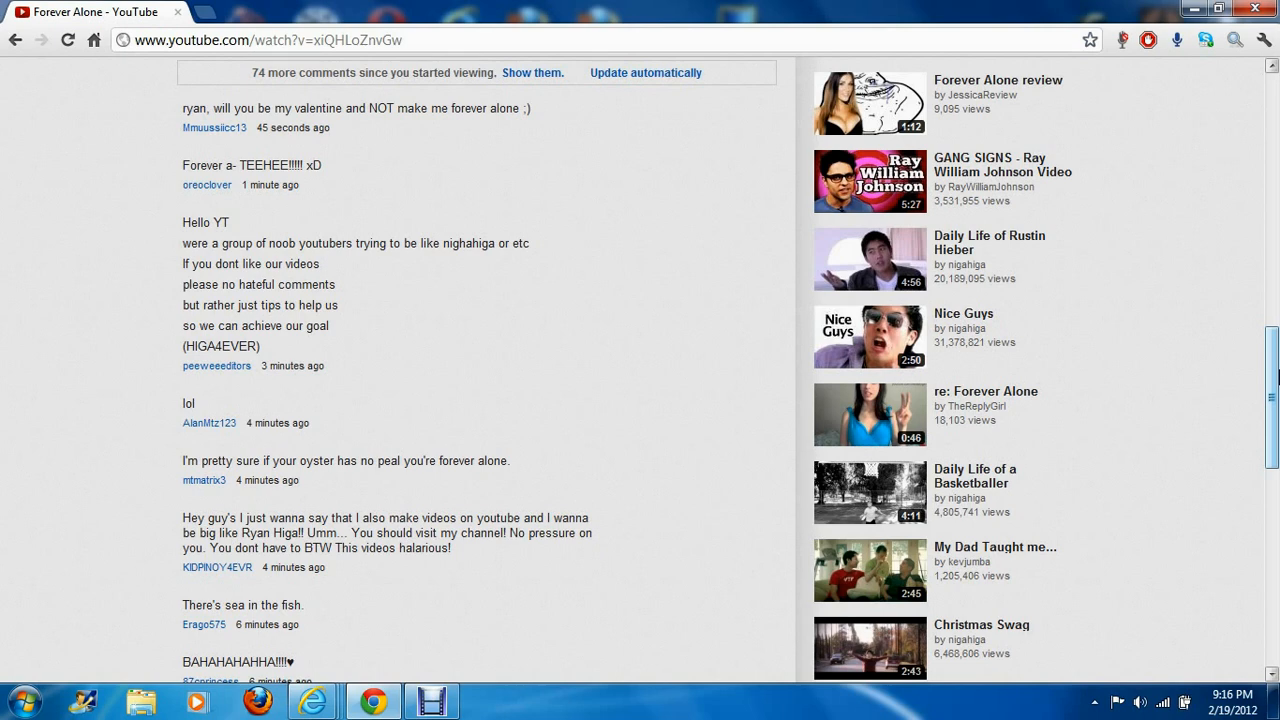
mouse_move(1168, 420)
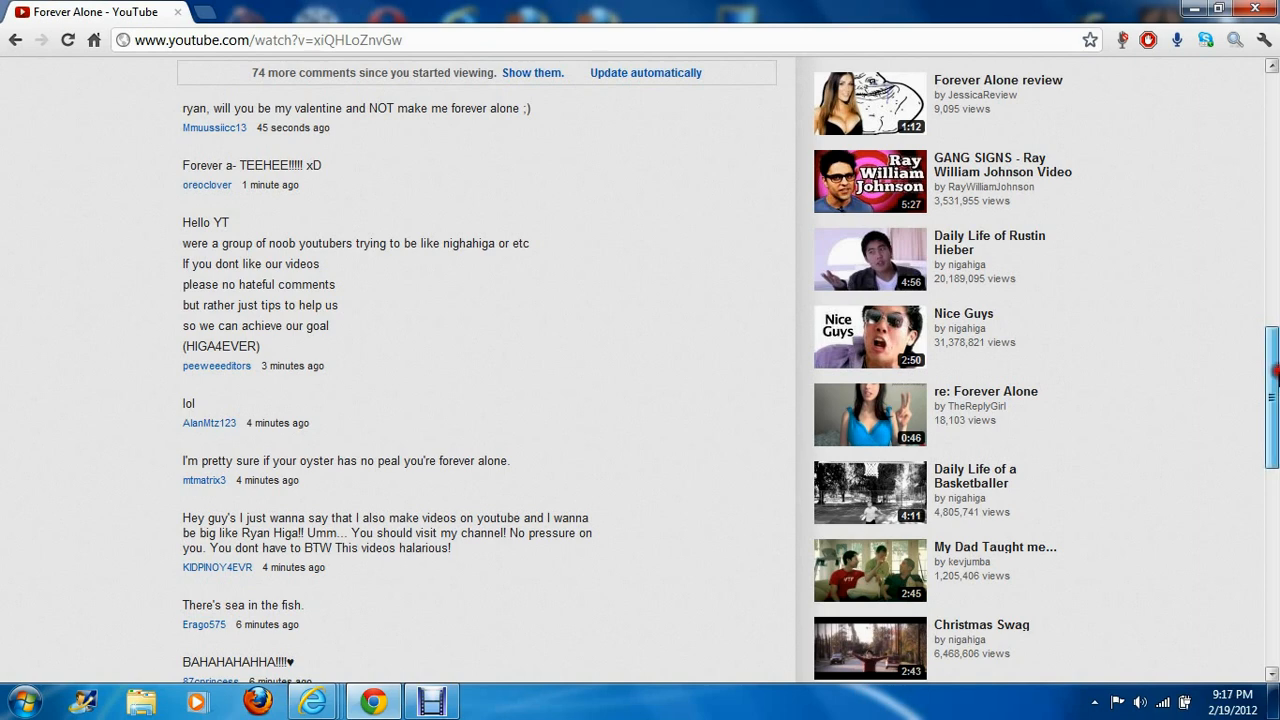
scroll("down", 3)
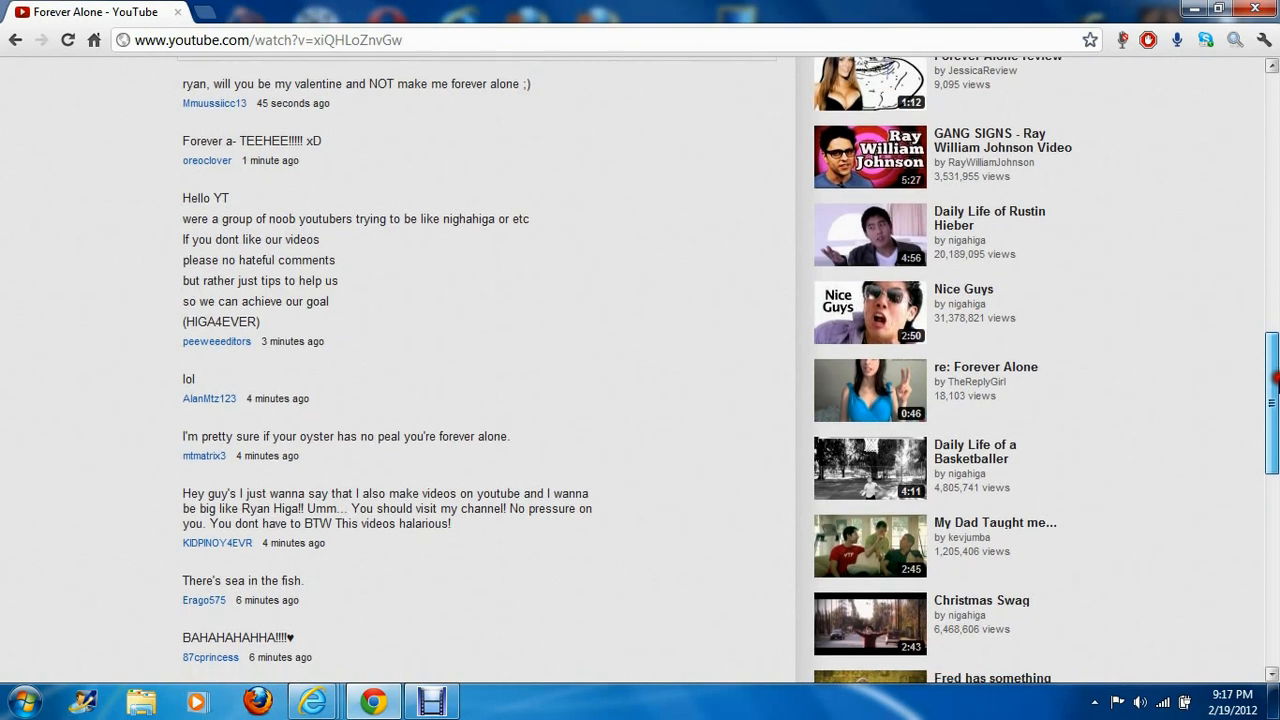
scroll("down", 3)
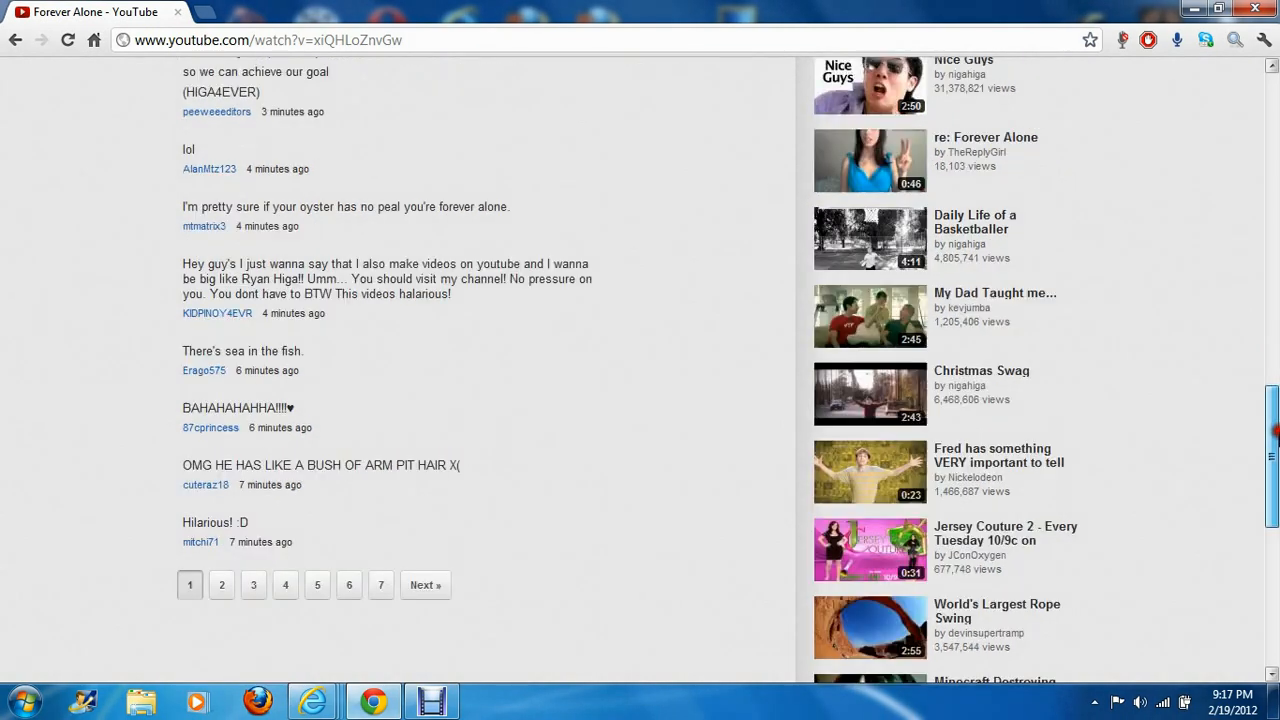
scroll("down", 3)
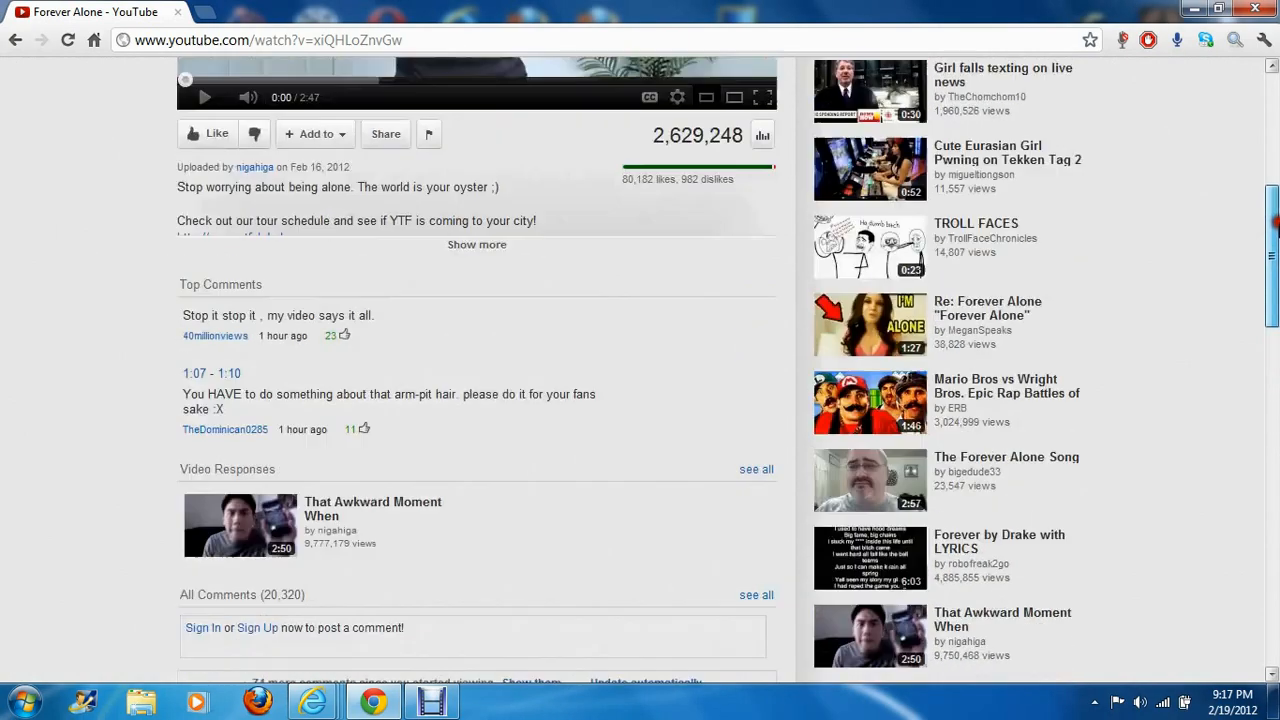
scroll("up", 3)
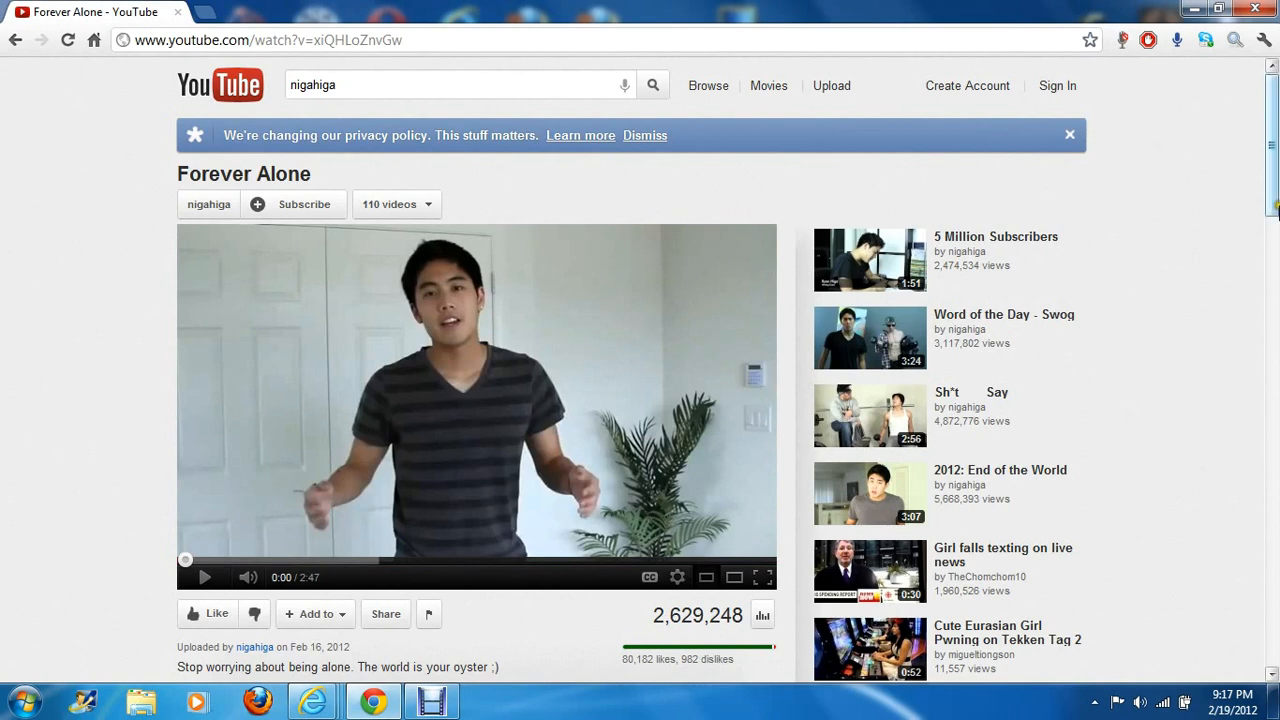
scroll("down", 3)
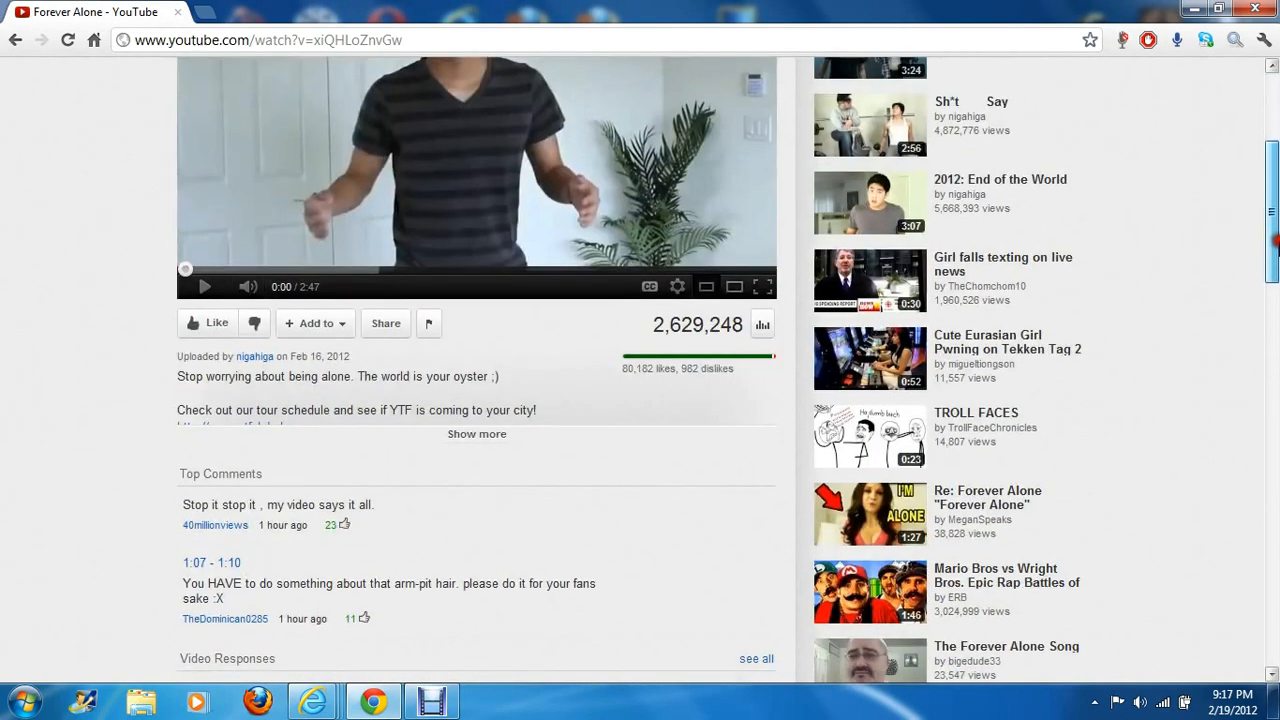
scroll("up", 3)
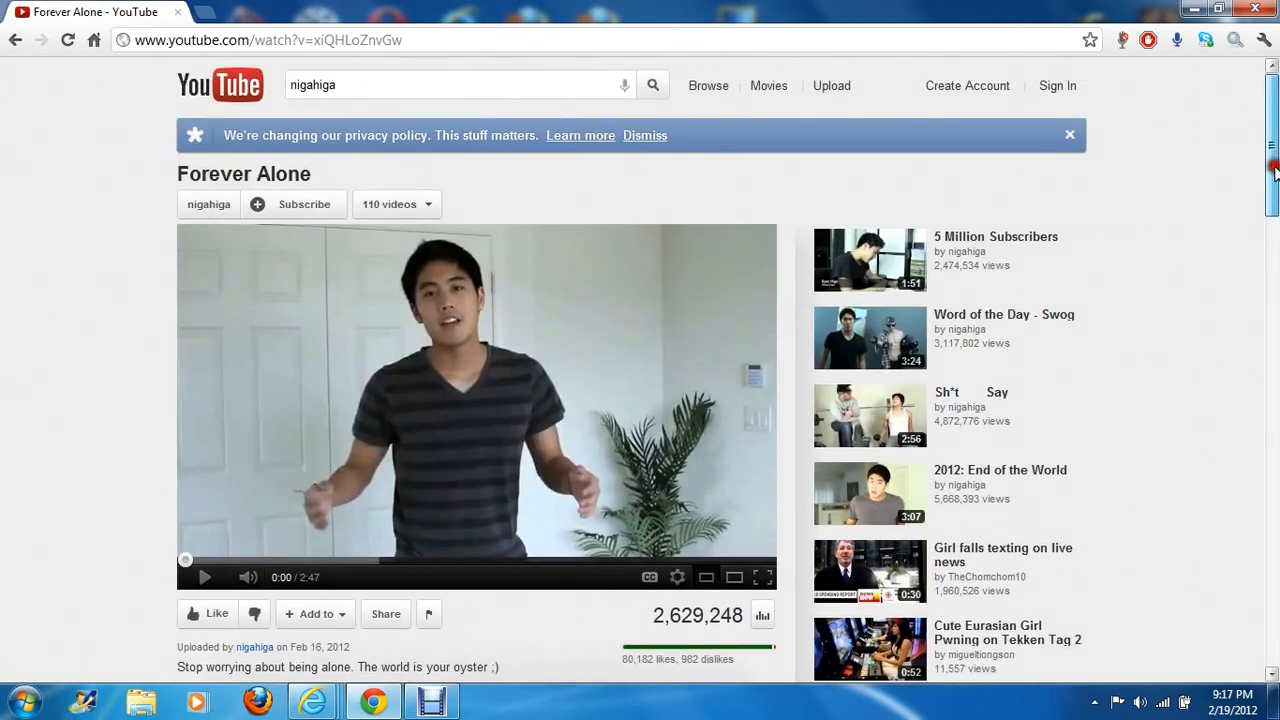
Load the YouTube homepage from the logo and begin scrolling its feed.
left_click(220, 85)
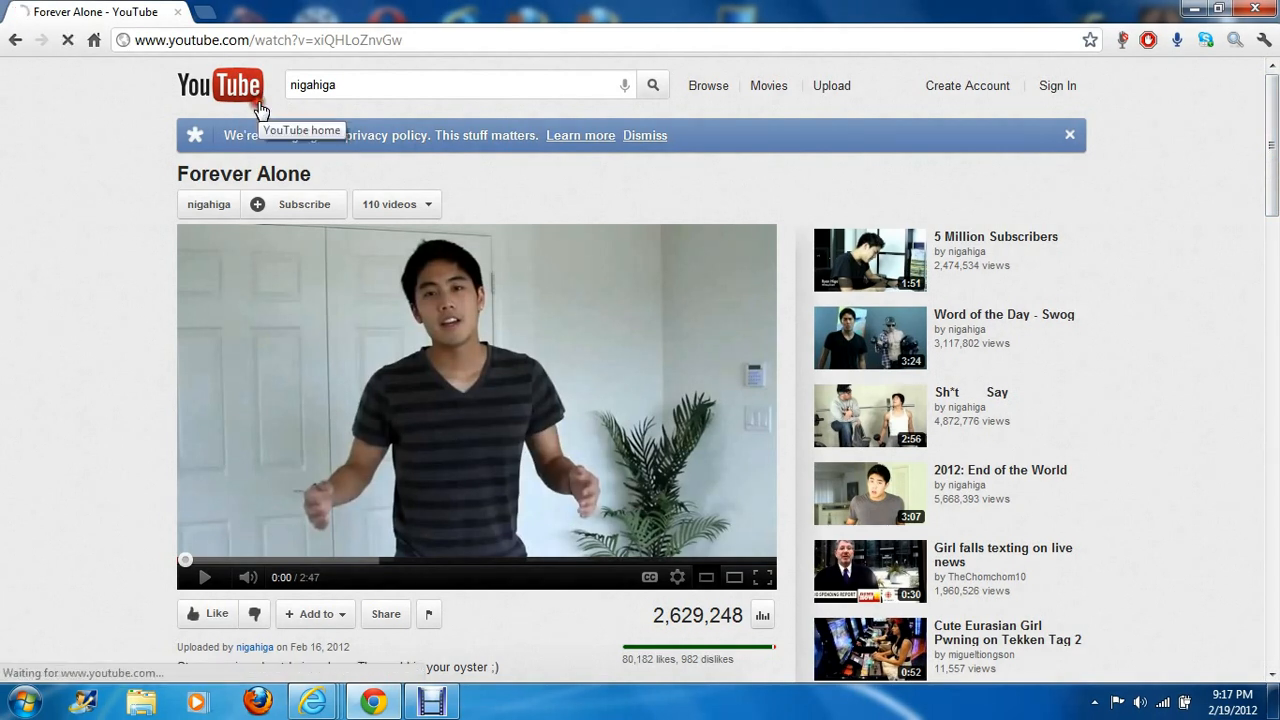
left_click(220, 85)
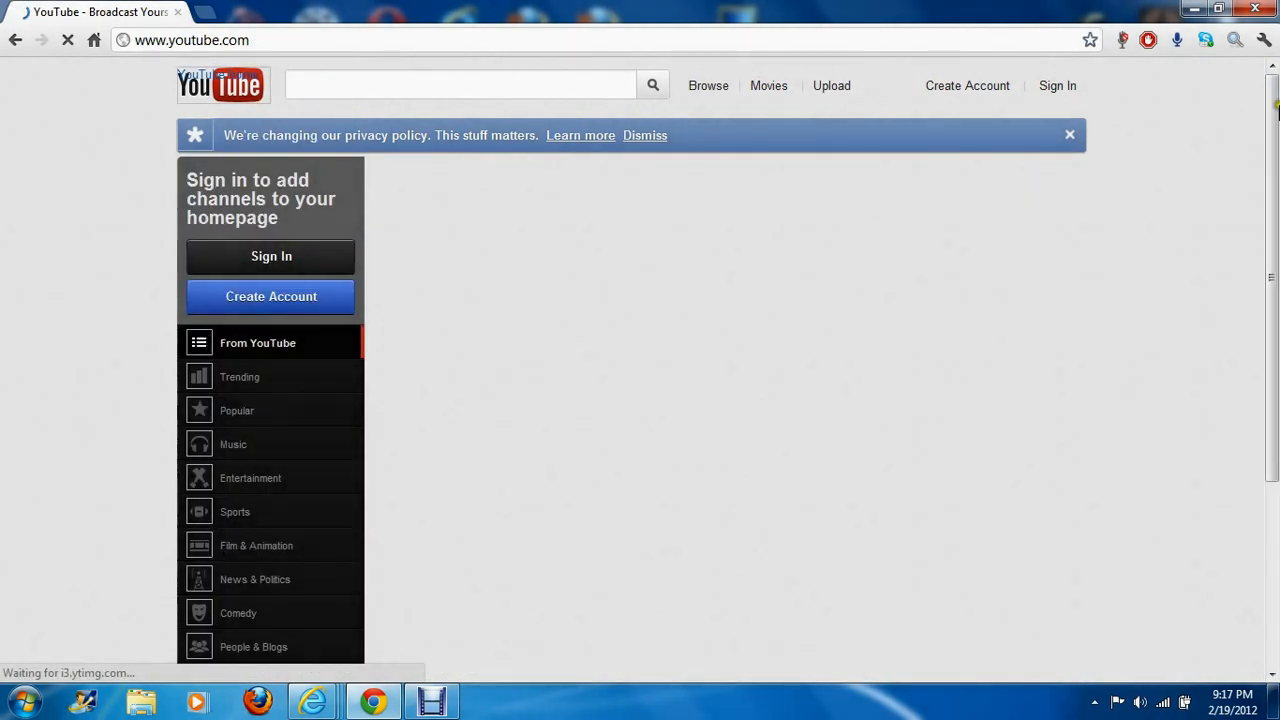
scroll("down", 3)
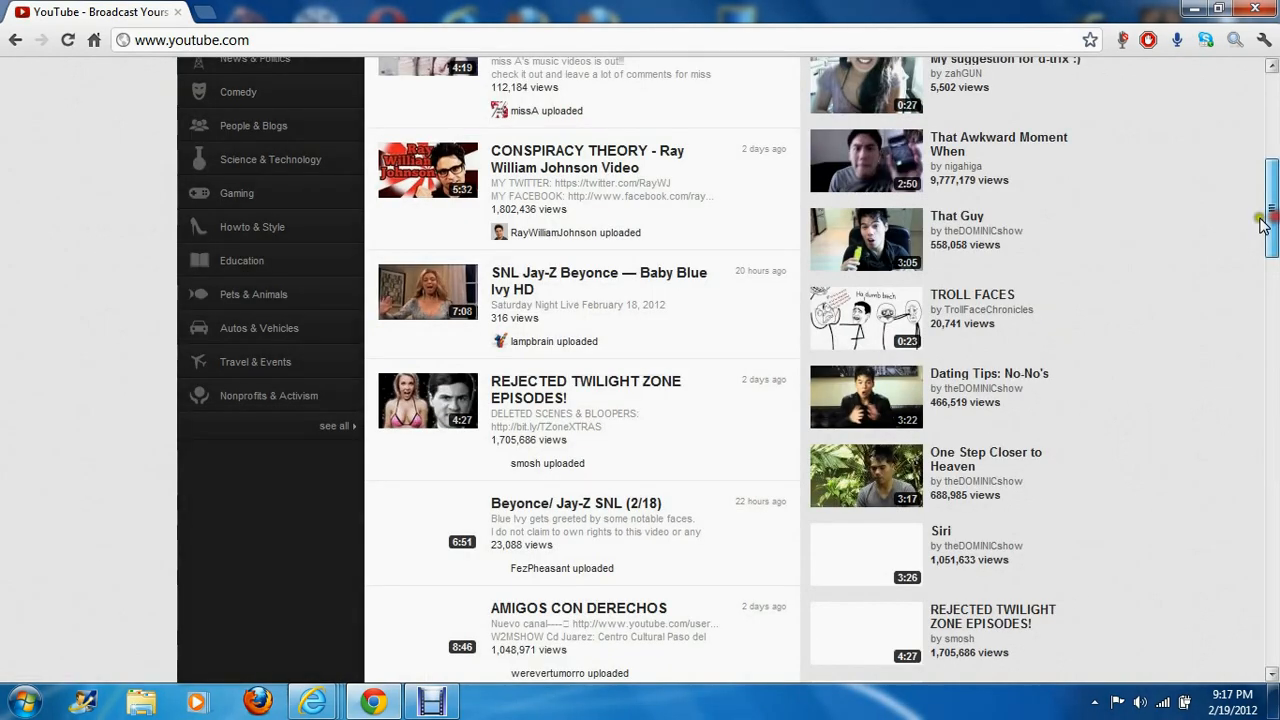
scroll("down", 3)
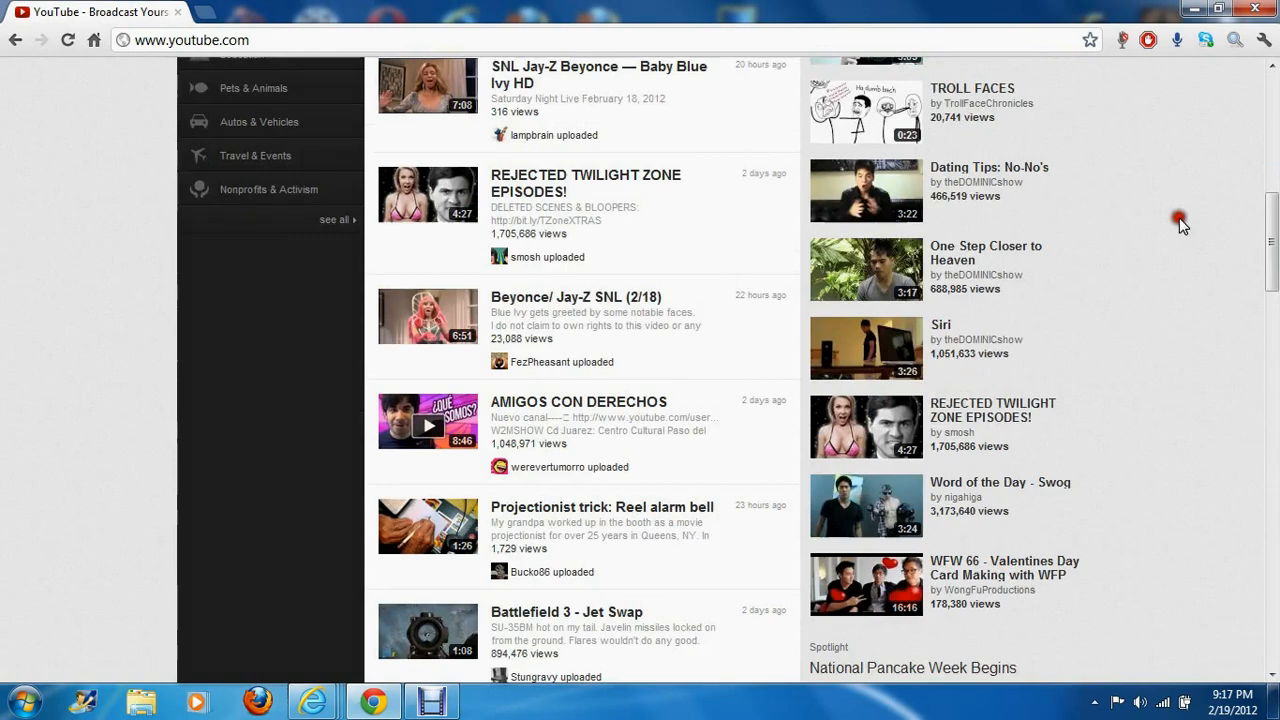
Scroll through the From YouTube video feed to its end.
scroll("down", 3)
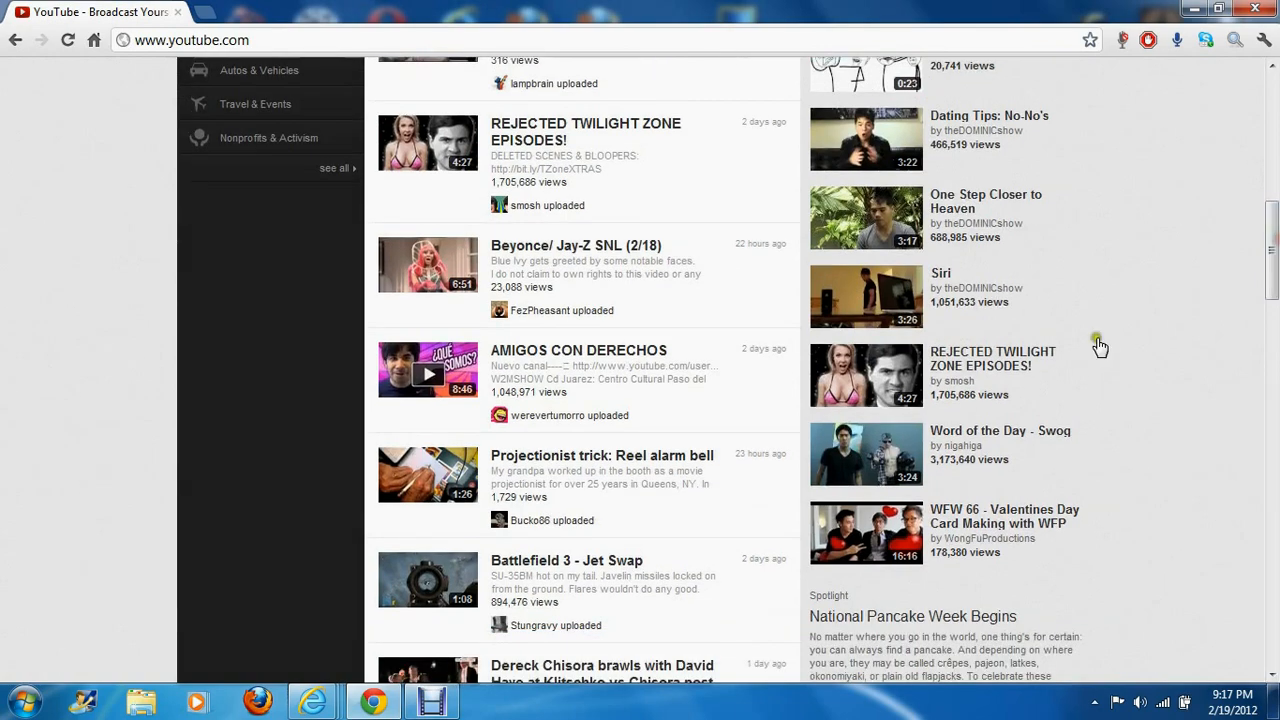
scroll("down", 3)
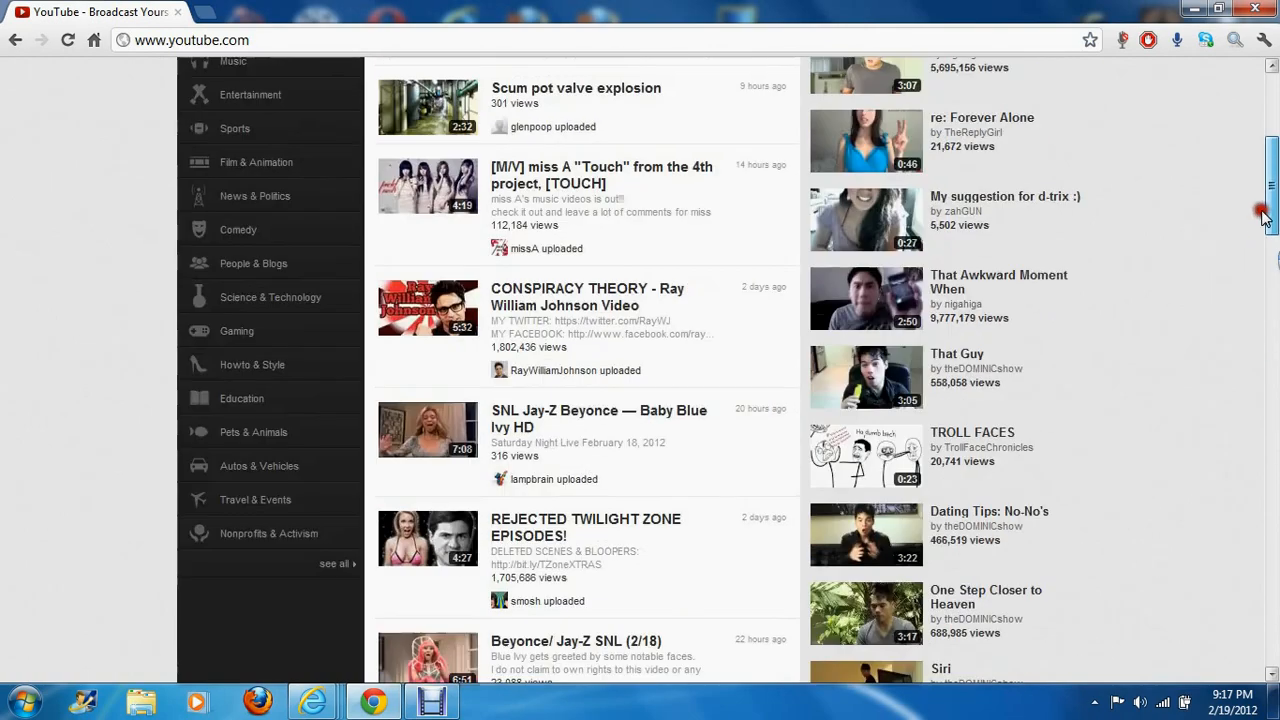
scroll("down", 3)
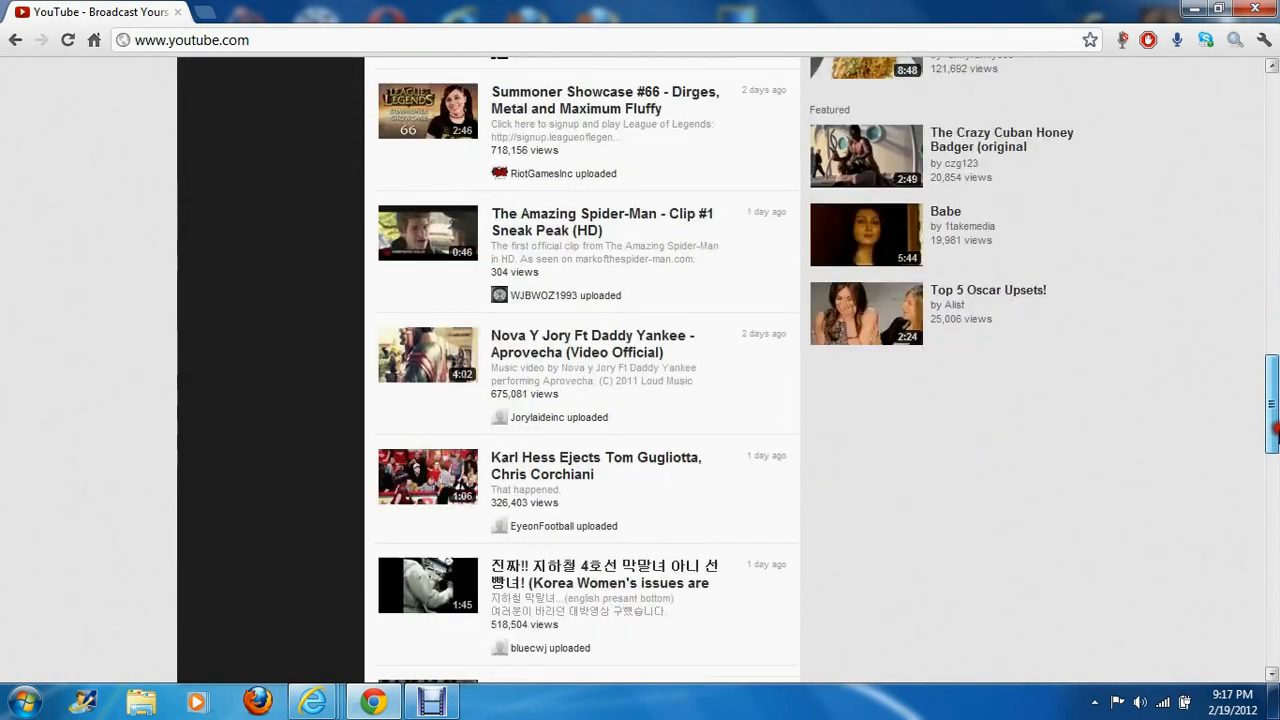
scroll("down", 3)
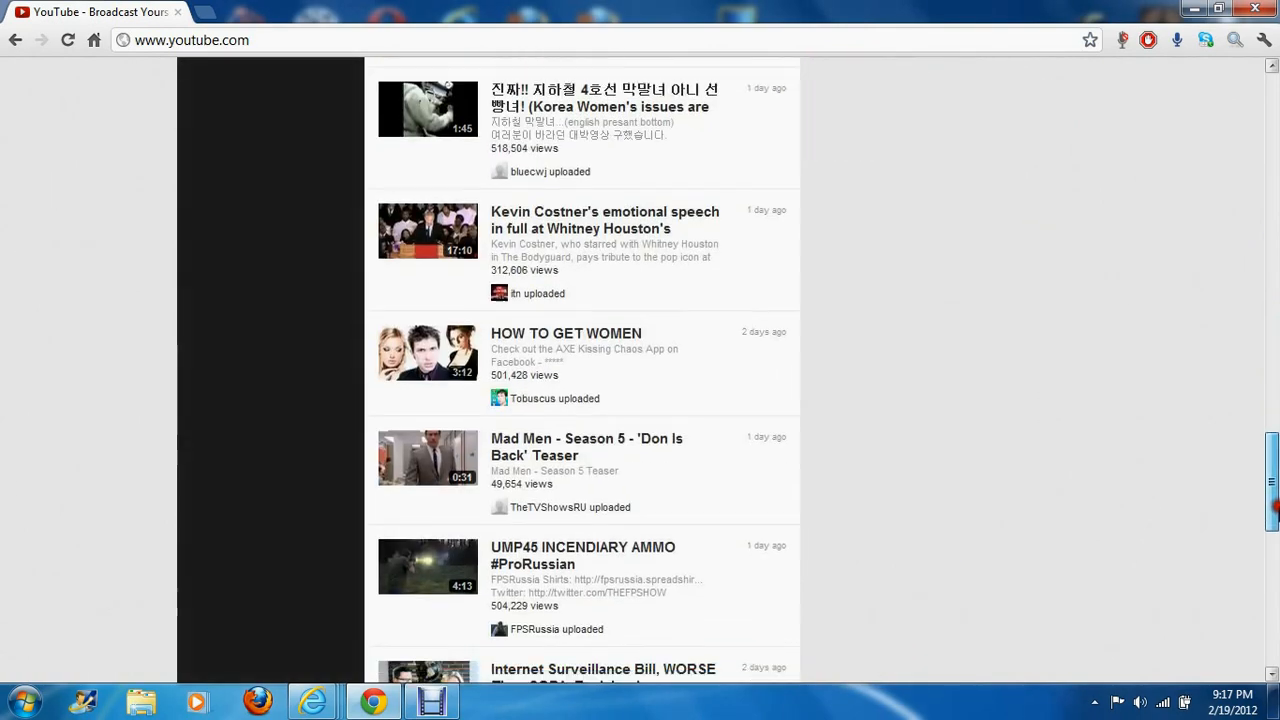
scroll("down", 3)
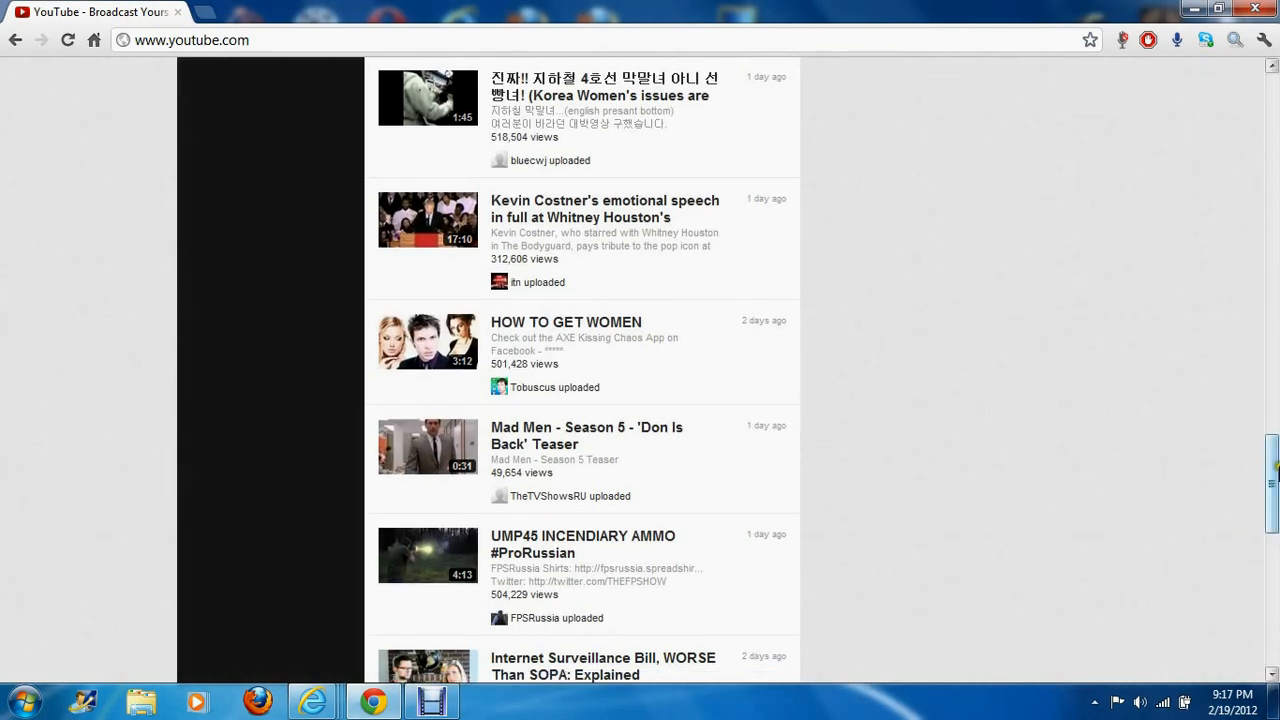
scroll("down", 3)
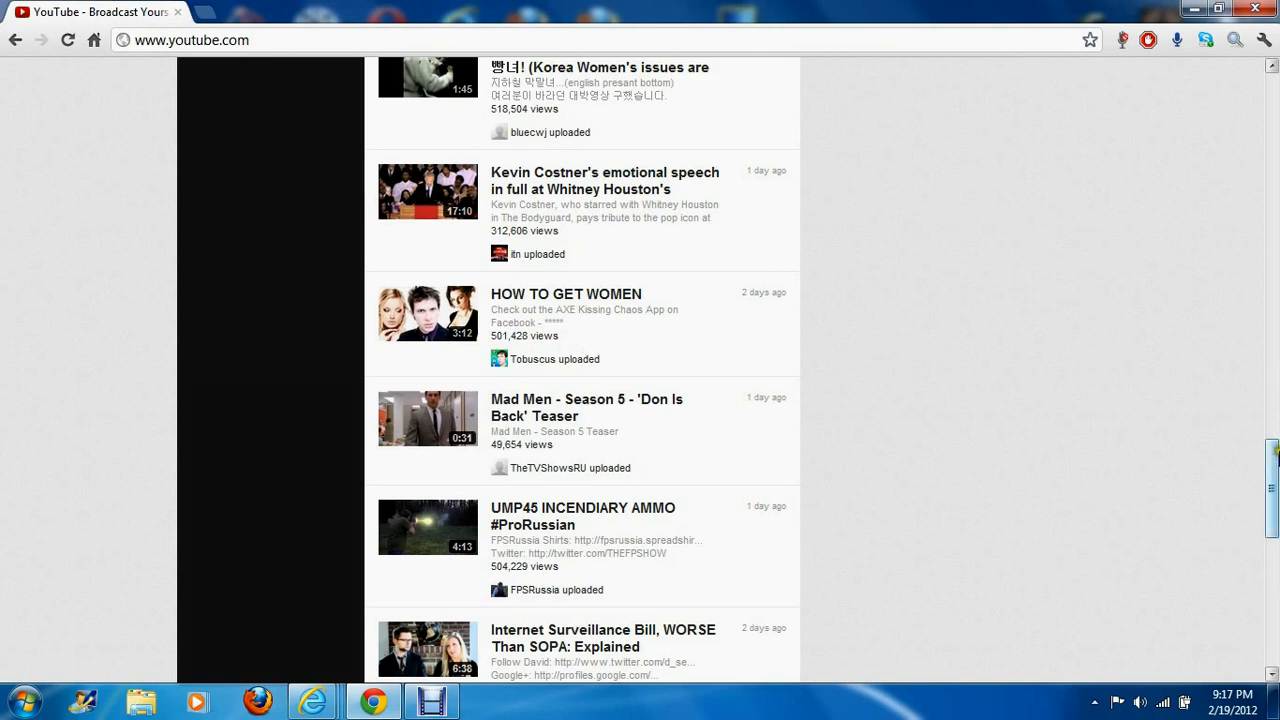
scroll("down", 3)
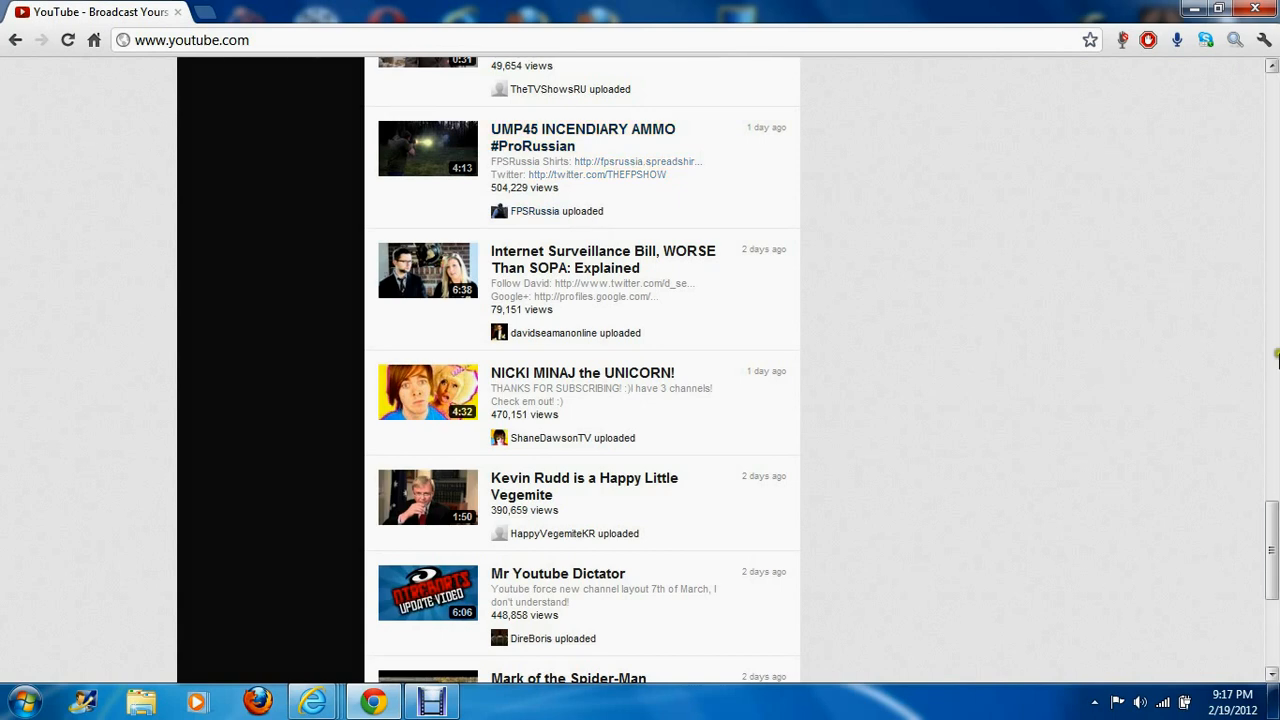
scroll("down", 3)
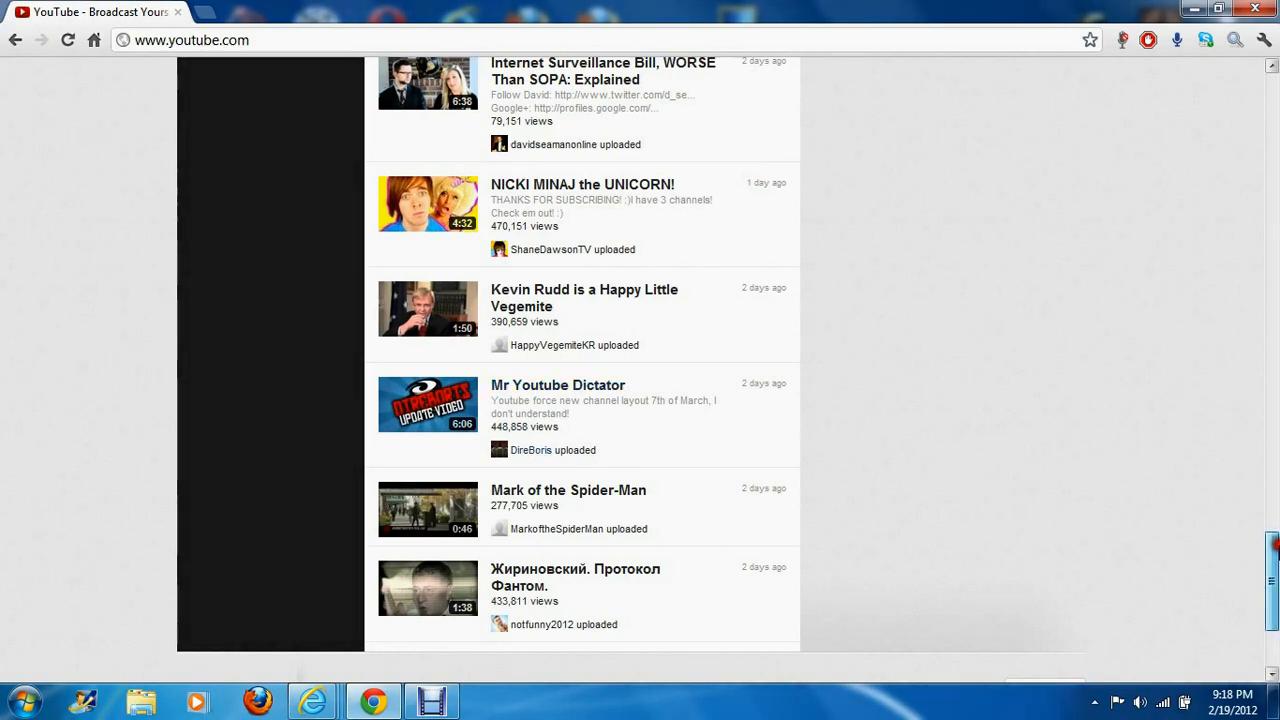
scroll("down", 3)
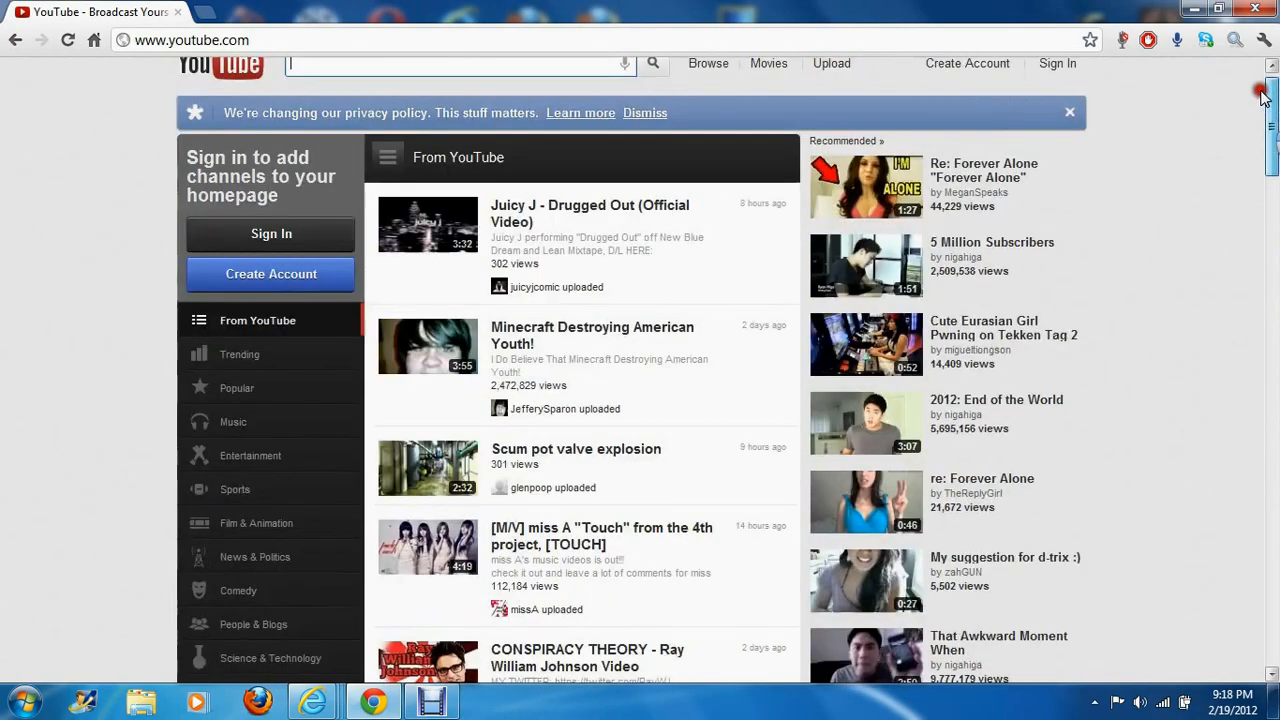
Briefly browse the homepage, then bring up the Debut Video Capture window.
scroll("down", 3)
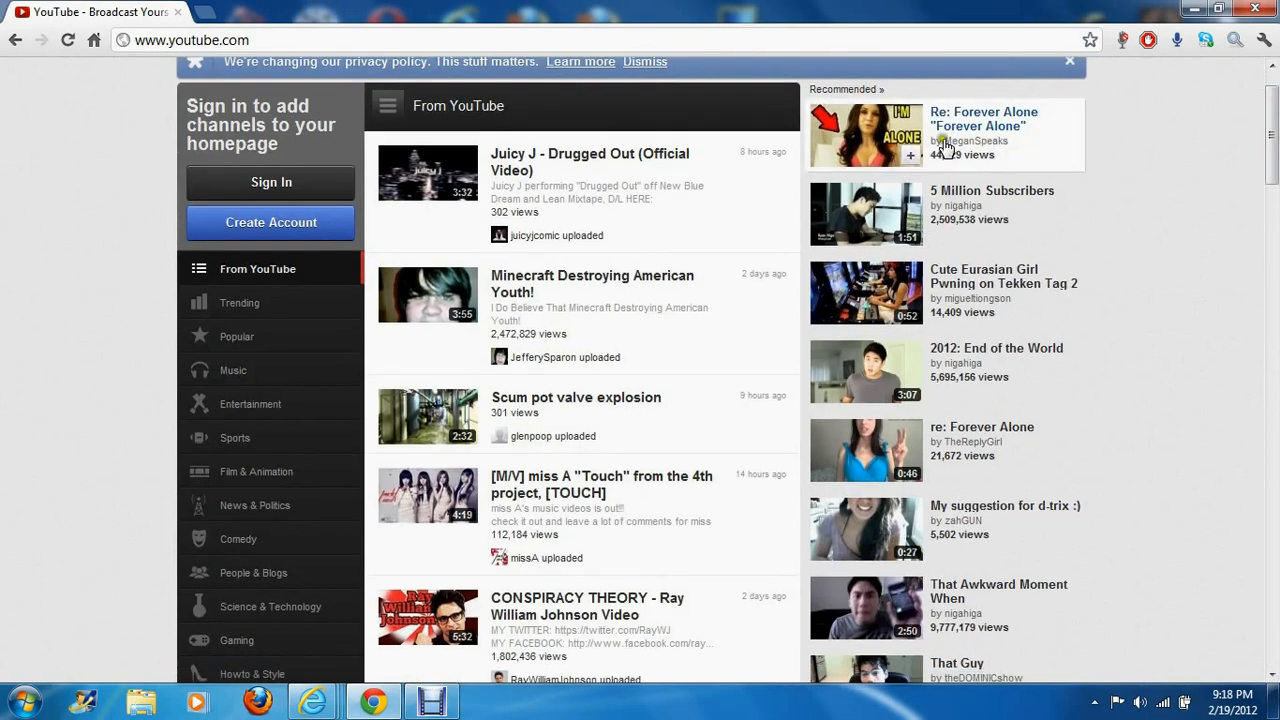
left_click(644, 61)
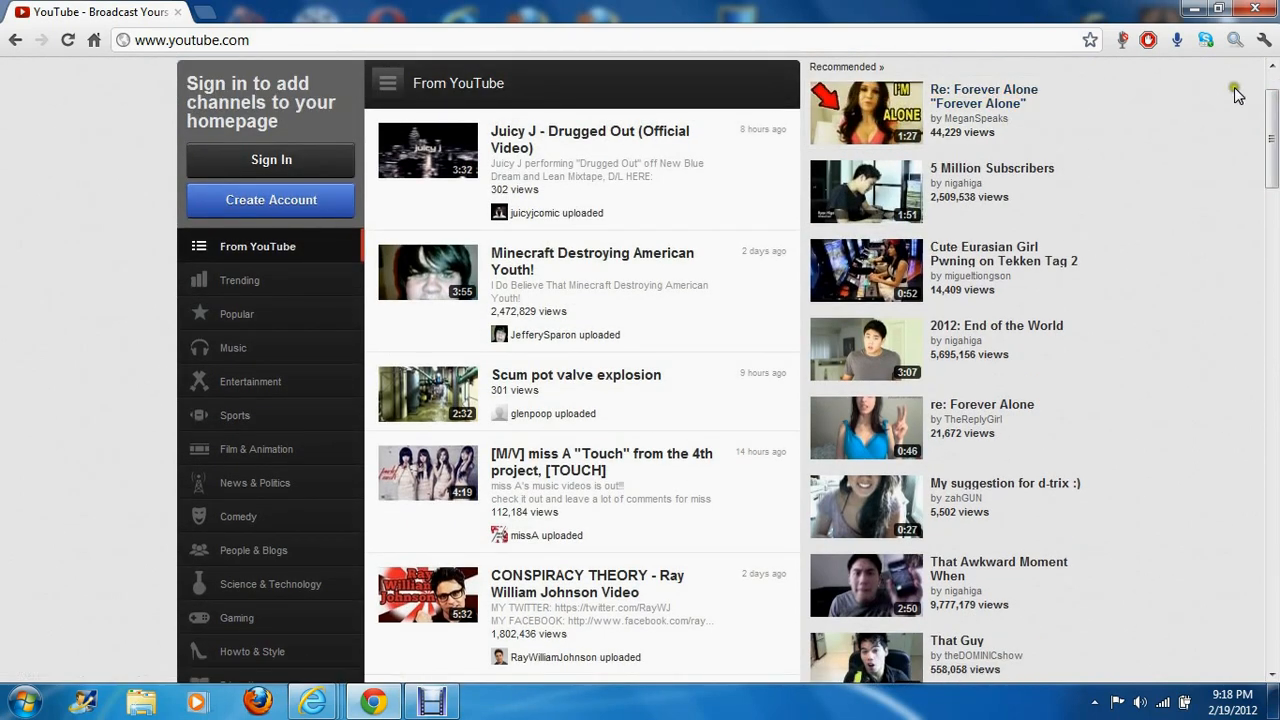
mouse_move(1240, 90)
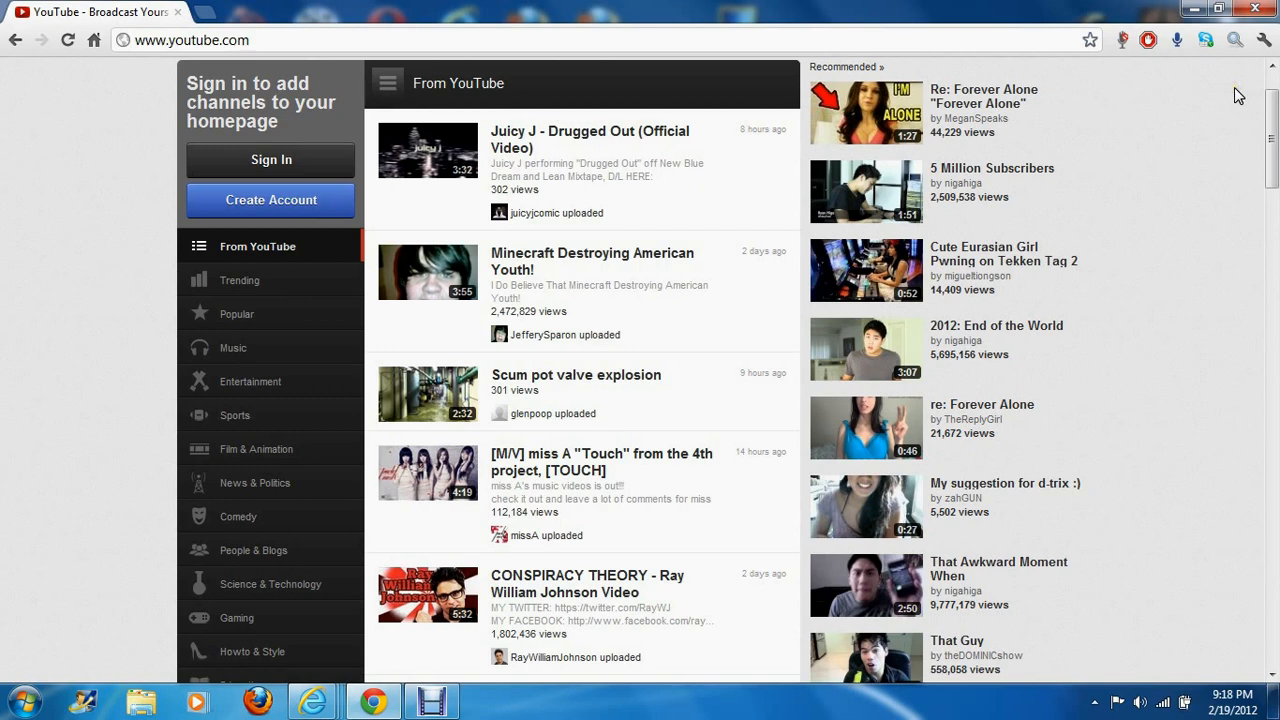
scroll("down", 3)
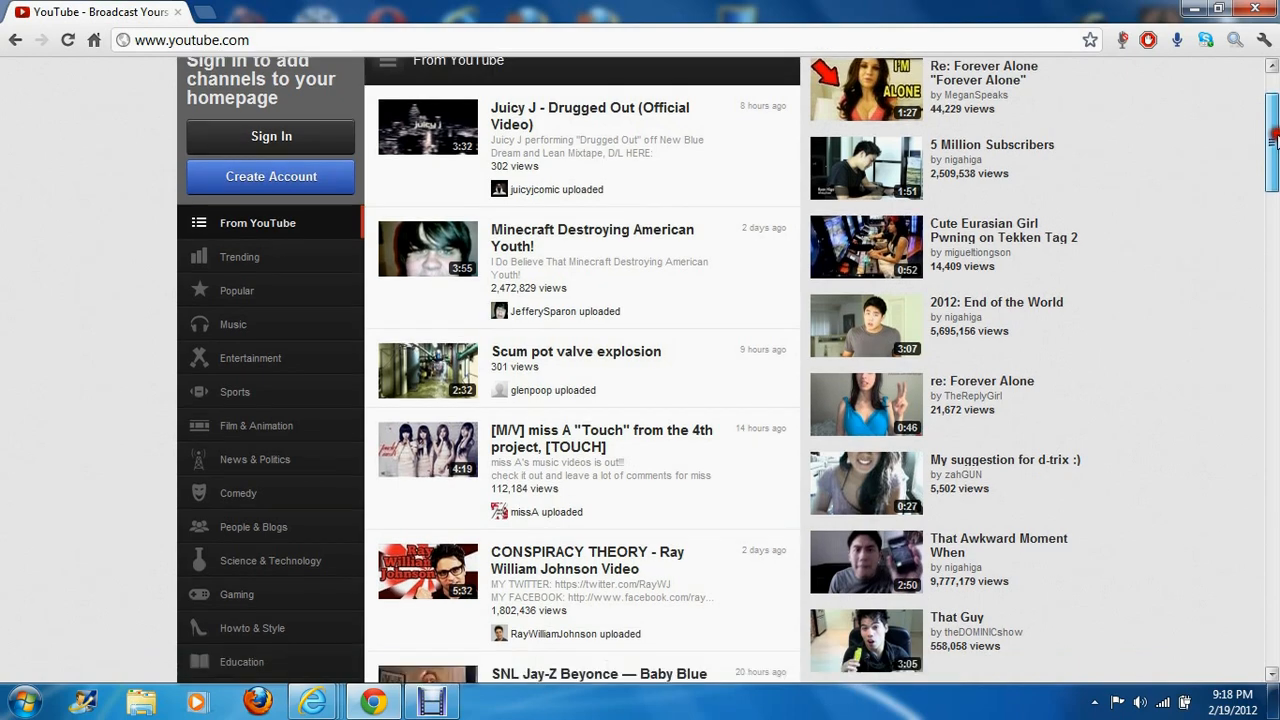
scroll("down", 3)
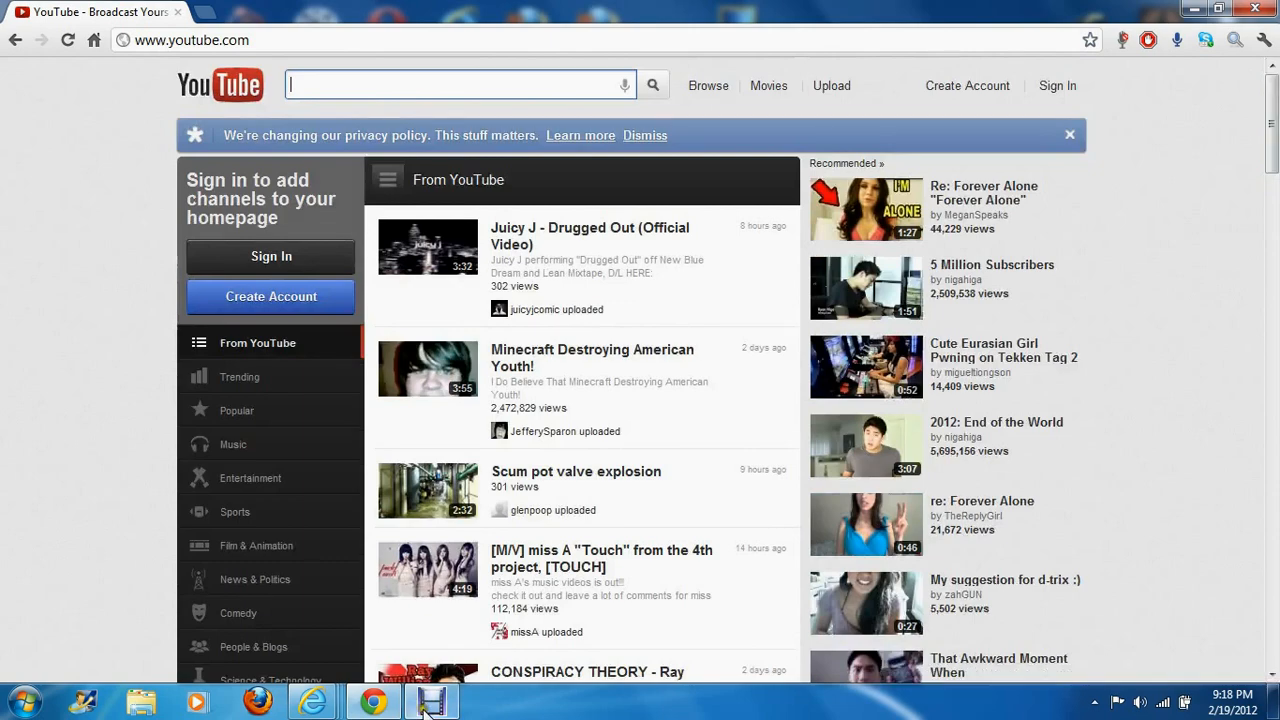
left_click(432, 700)
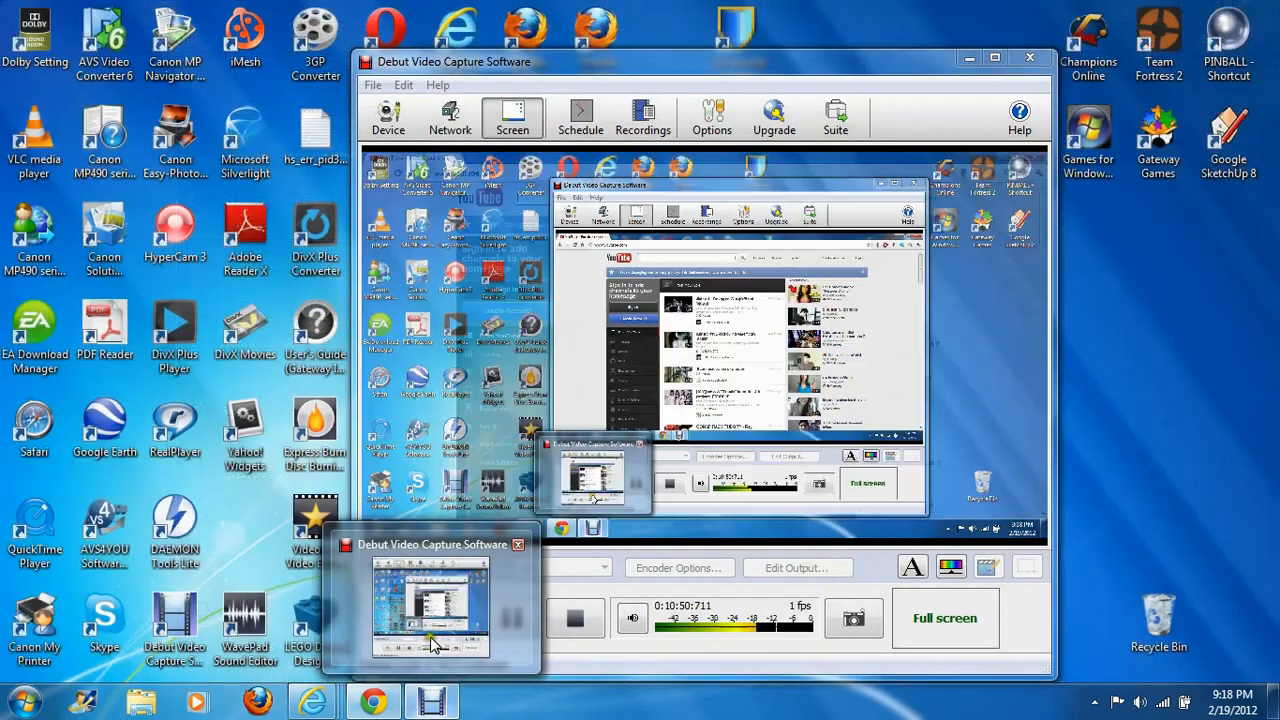